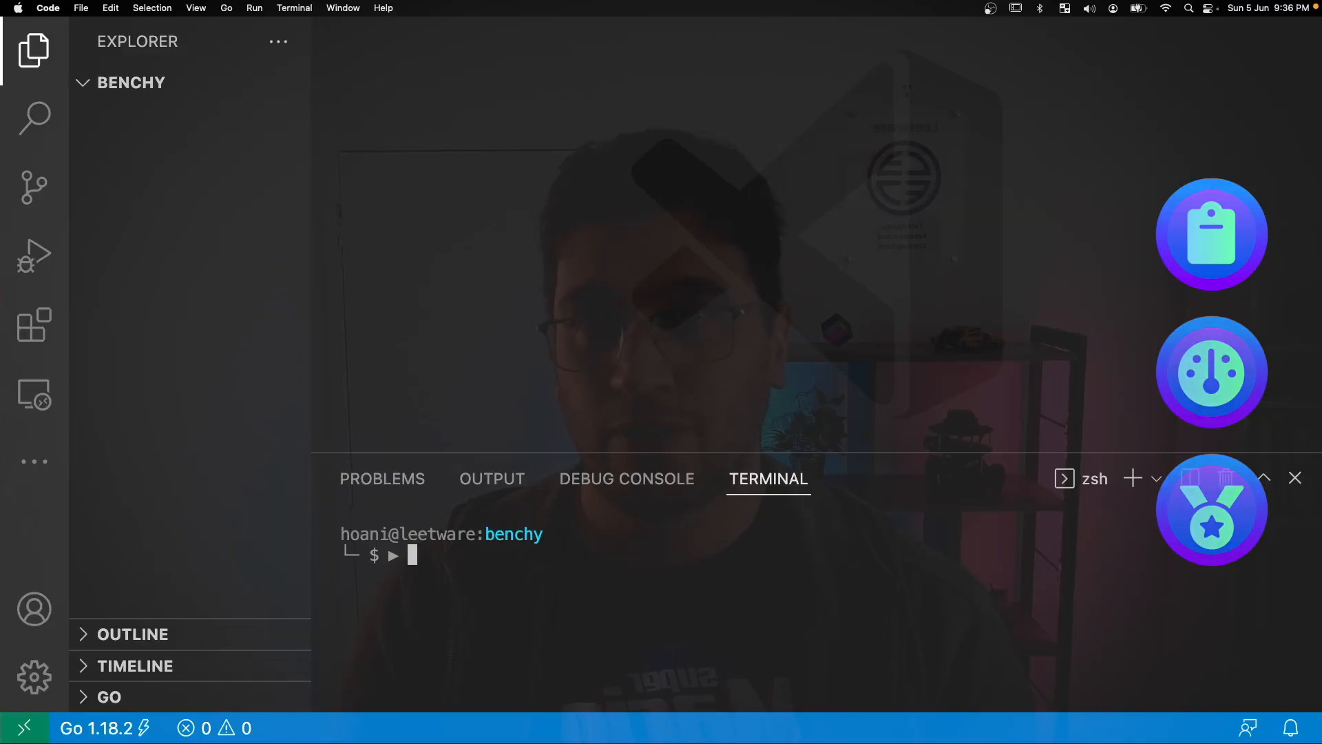
Initialise the Go module tut/benchy from the integrated terminal
type("go mod ini")
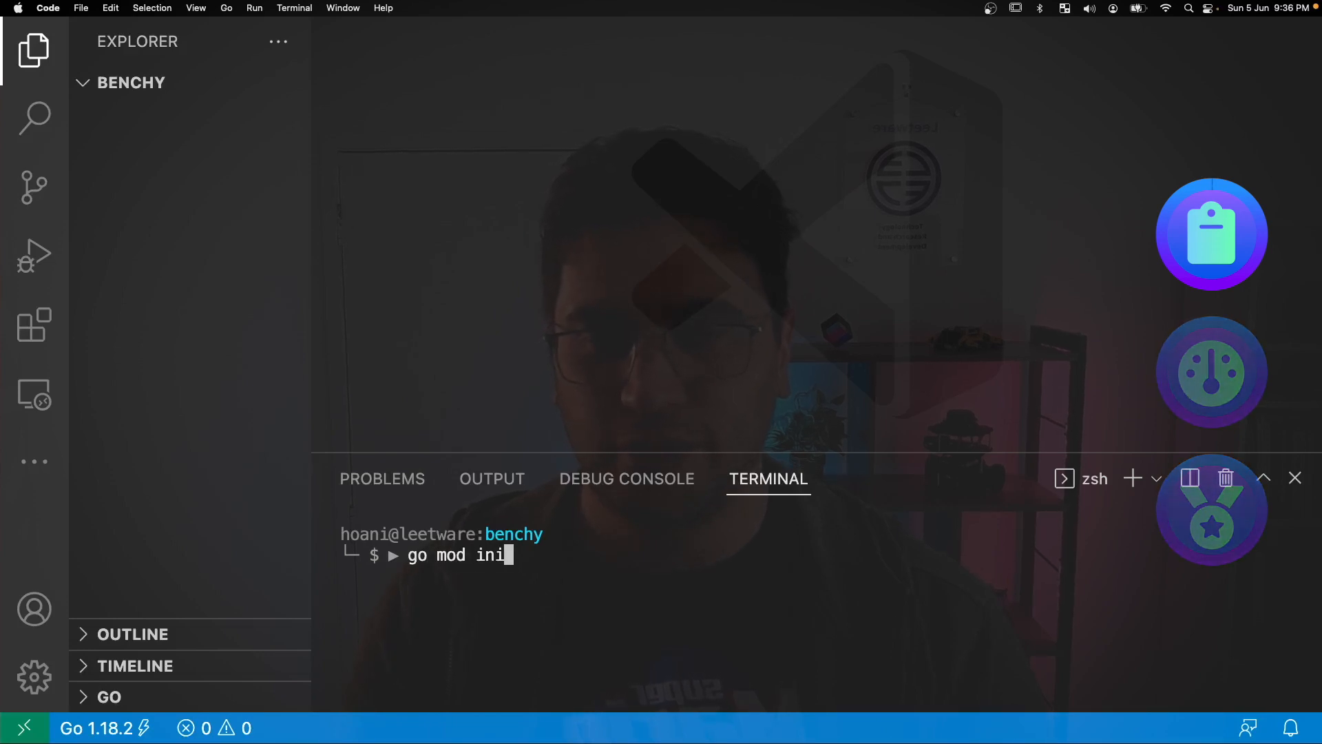
type("t tut/")
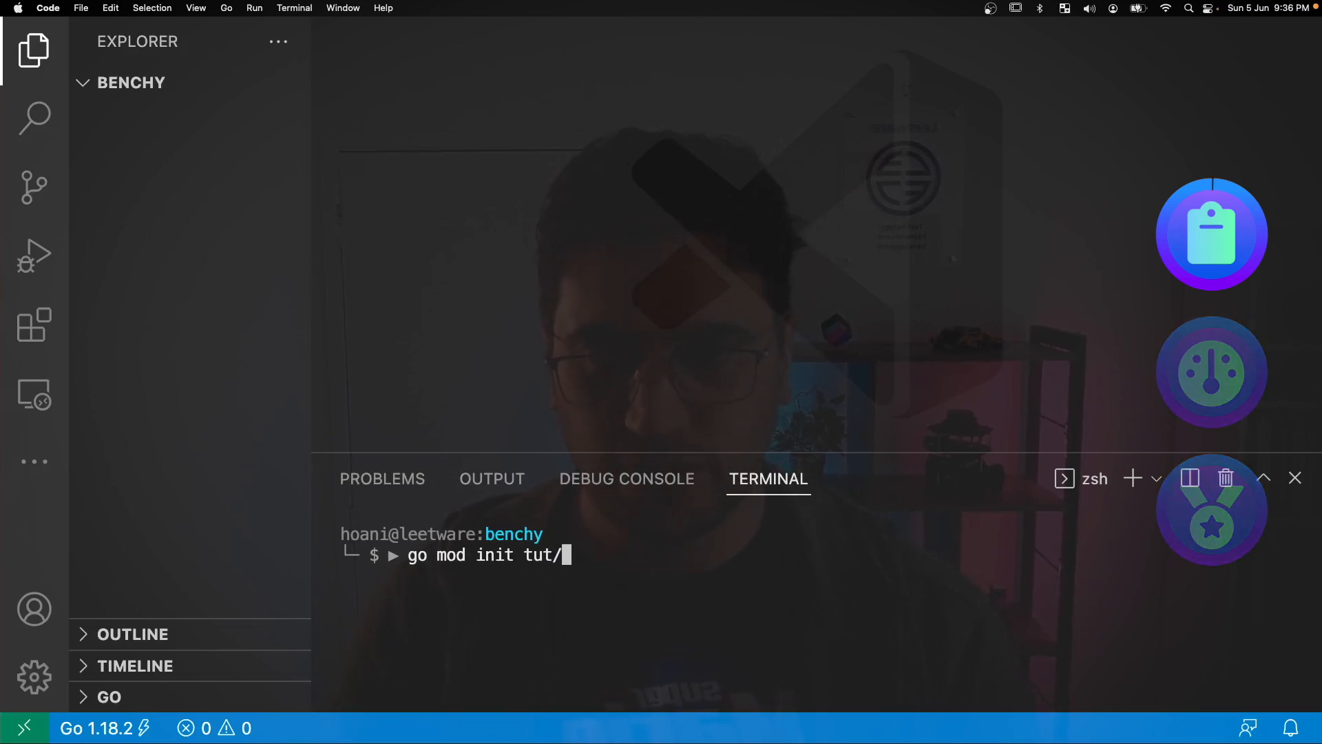
key("Return")
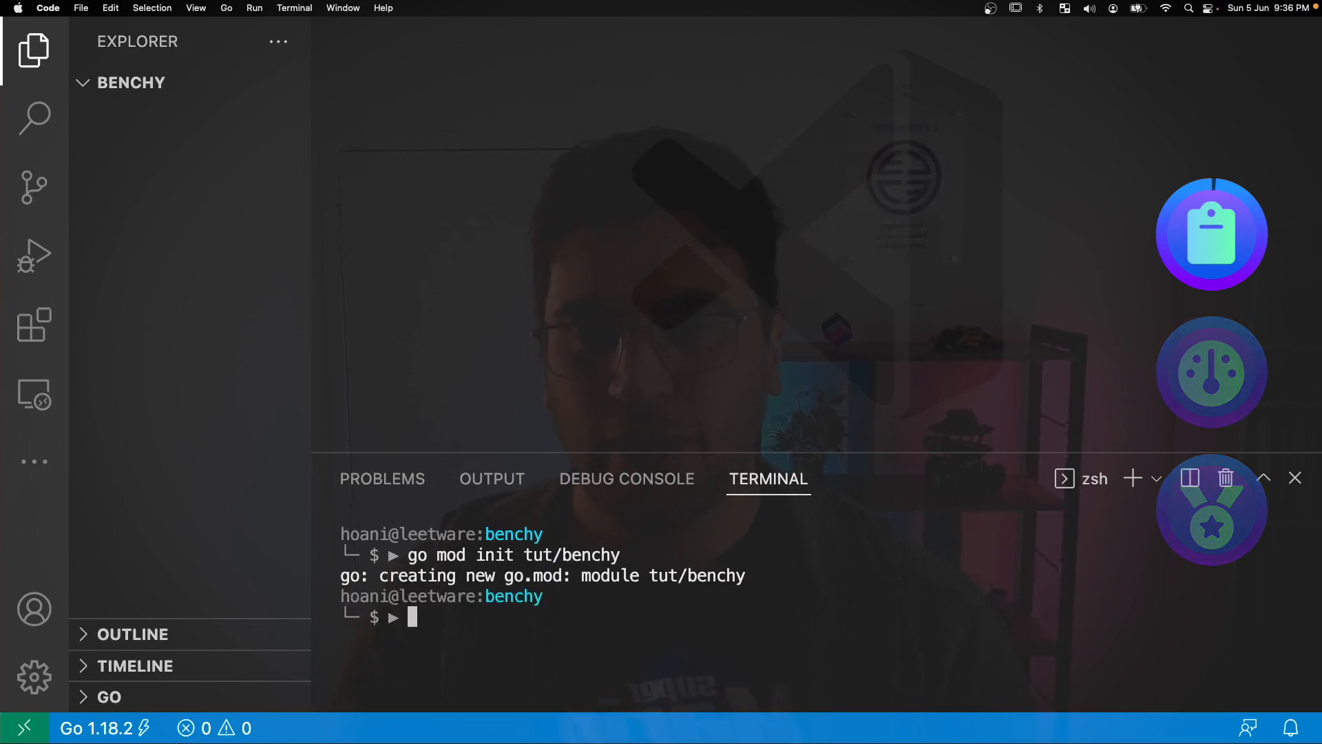
Create and open benchy_test.go via the 'code' command
type("code bench")
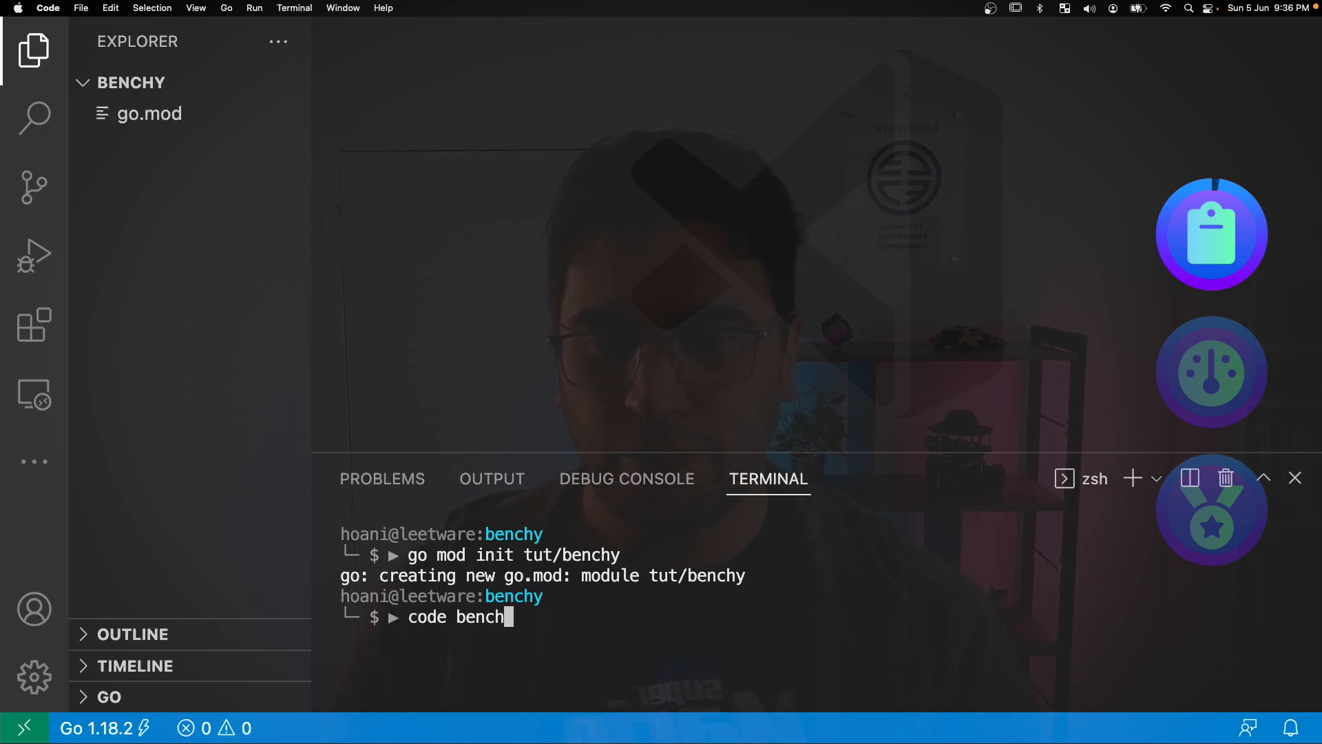
key("Return")
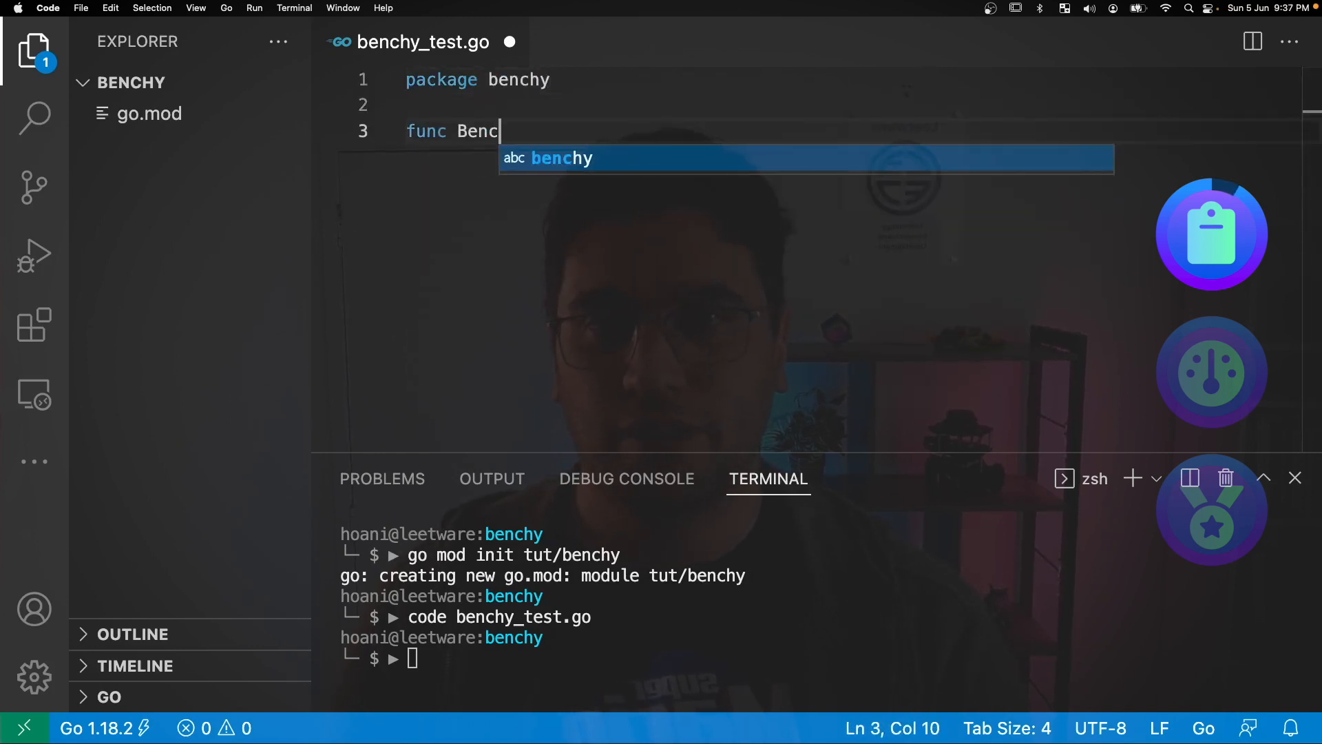
Declare Benchmark_FmtHex(b *testing.B) with a for loop from 0 to b.N
type("hmark")
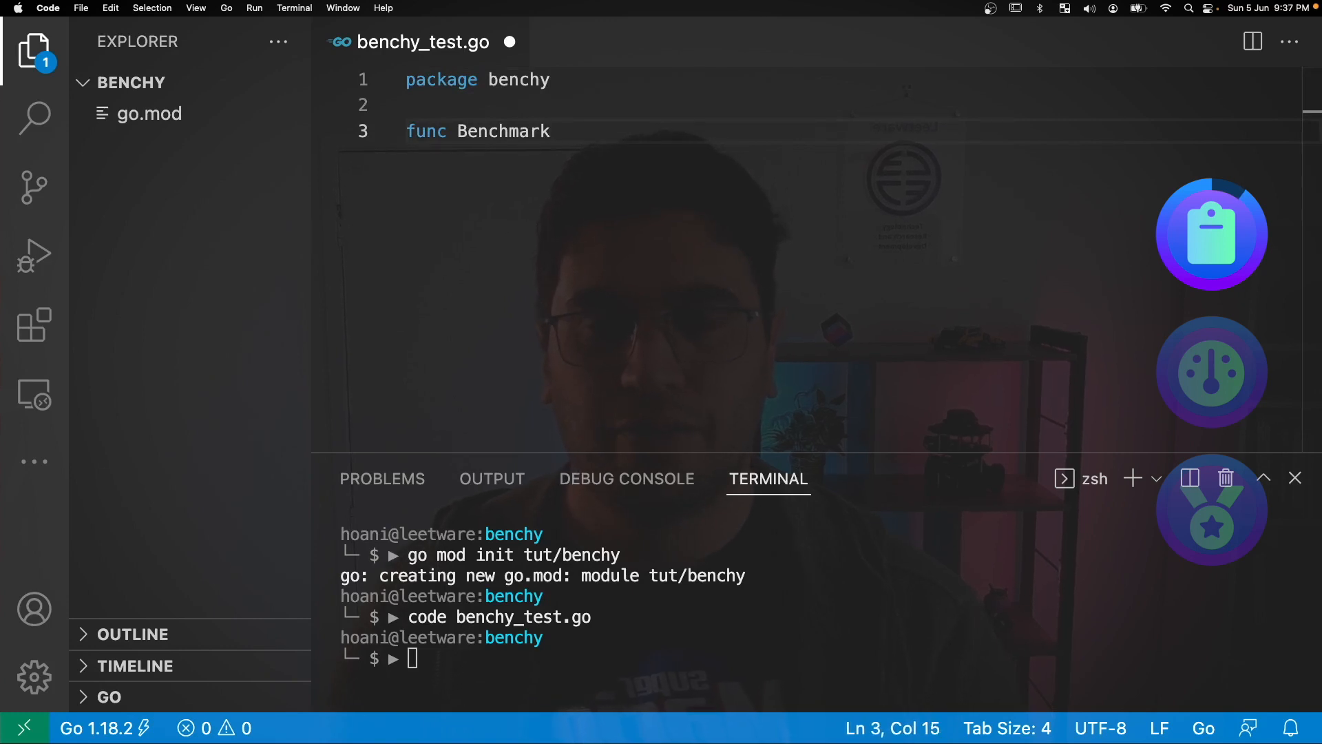
type("_FmtHex(b")
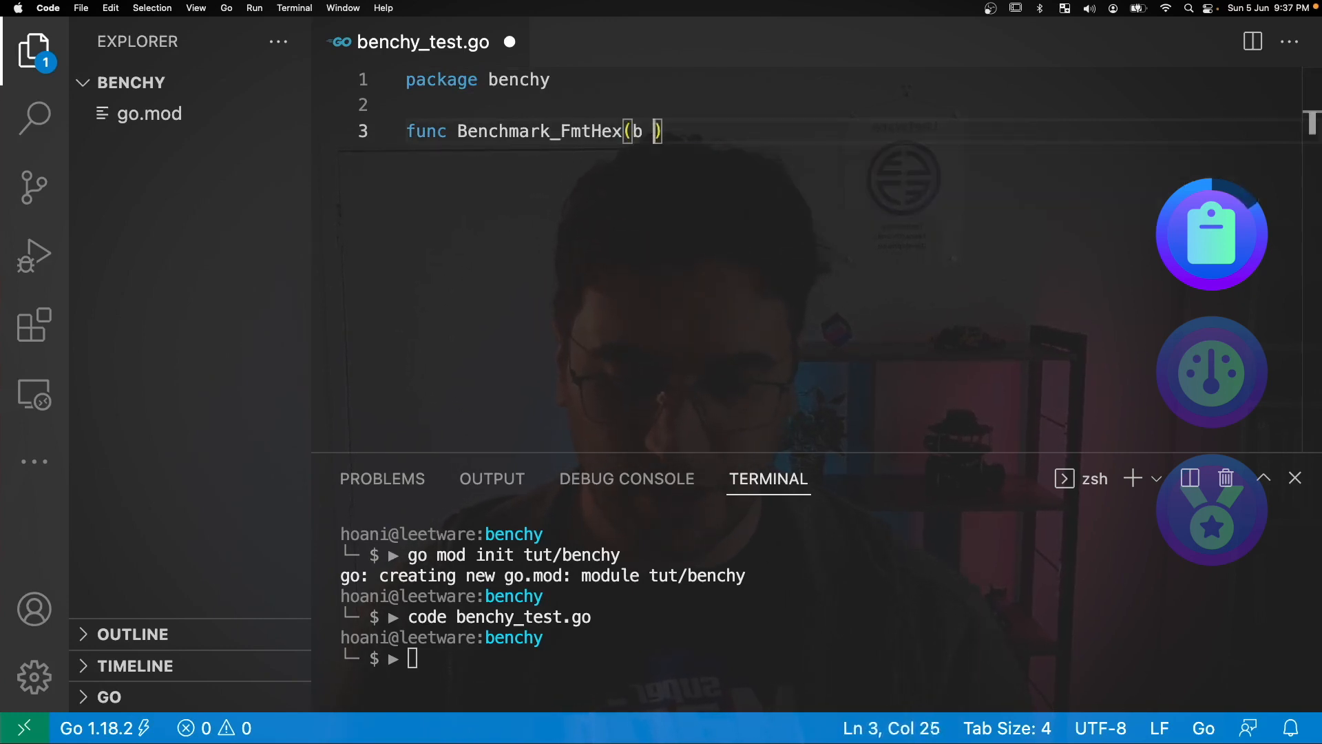
type("*testing.B")
type("for")
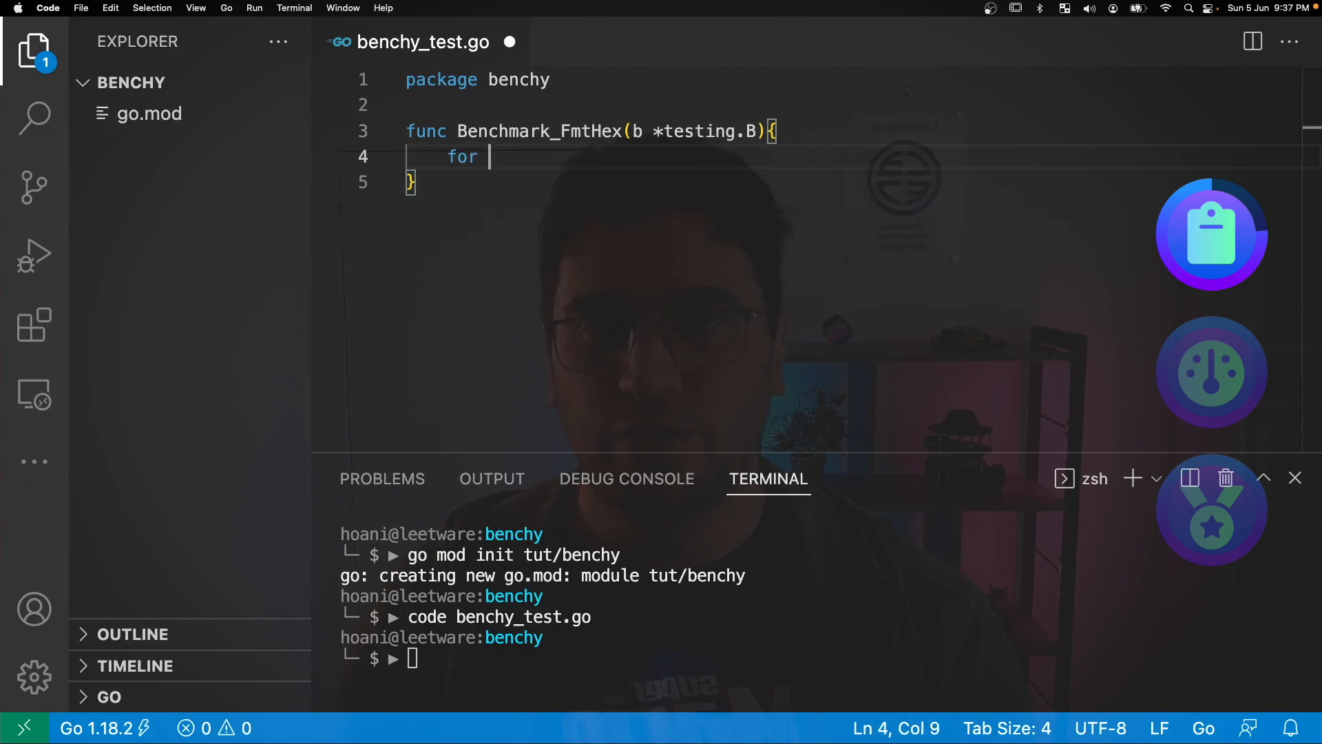
type("i:=0")
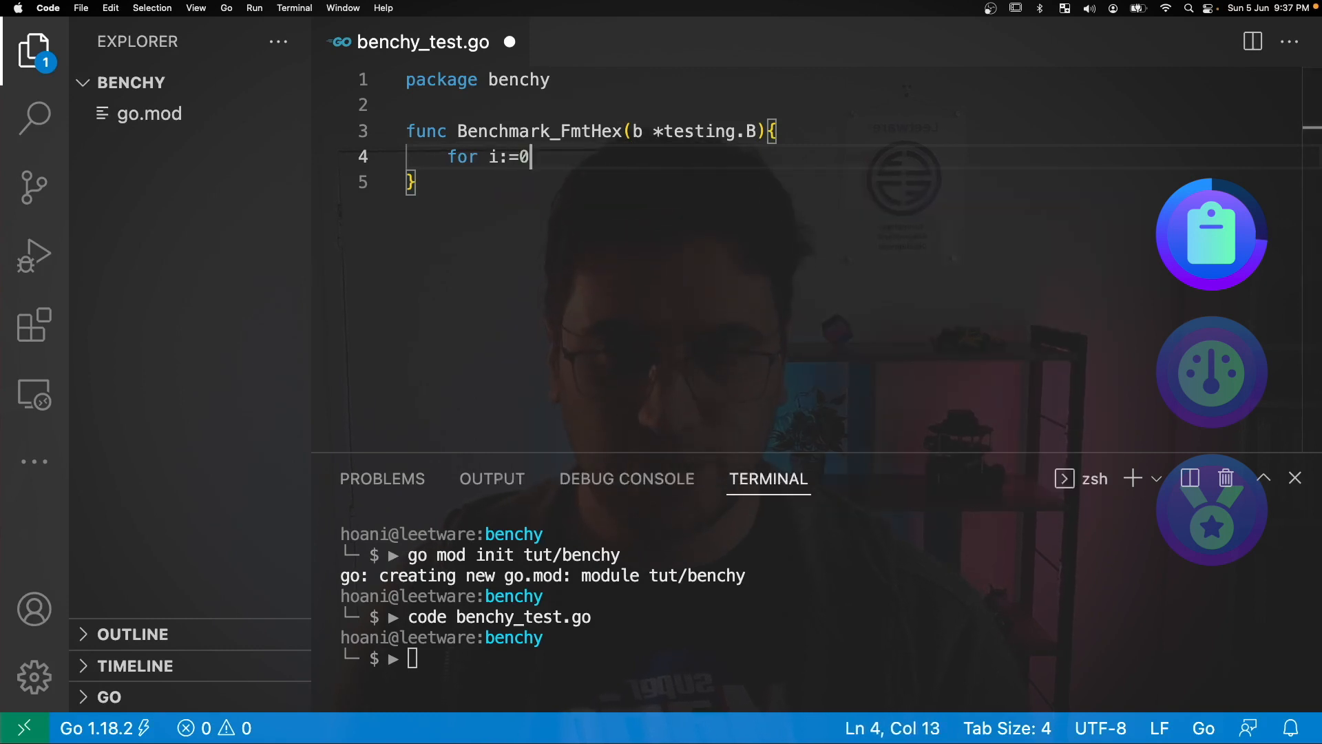
type("; i< b.")
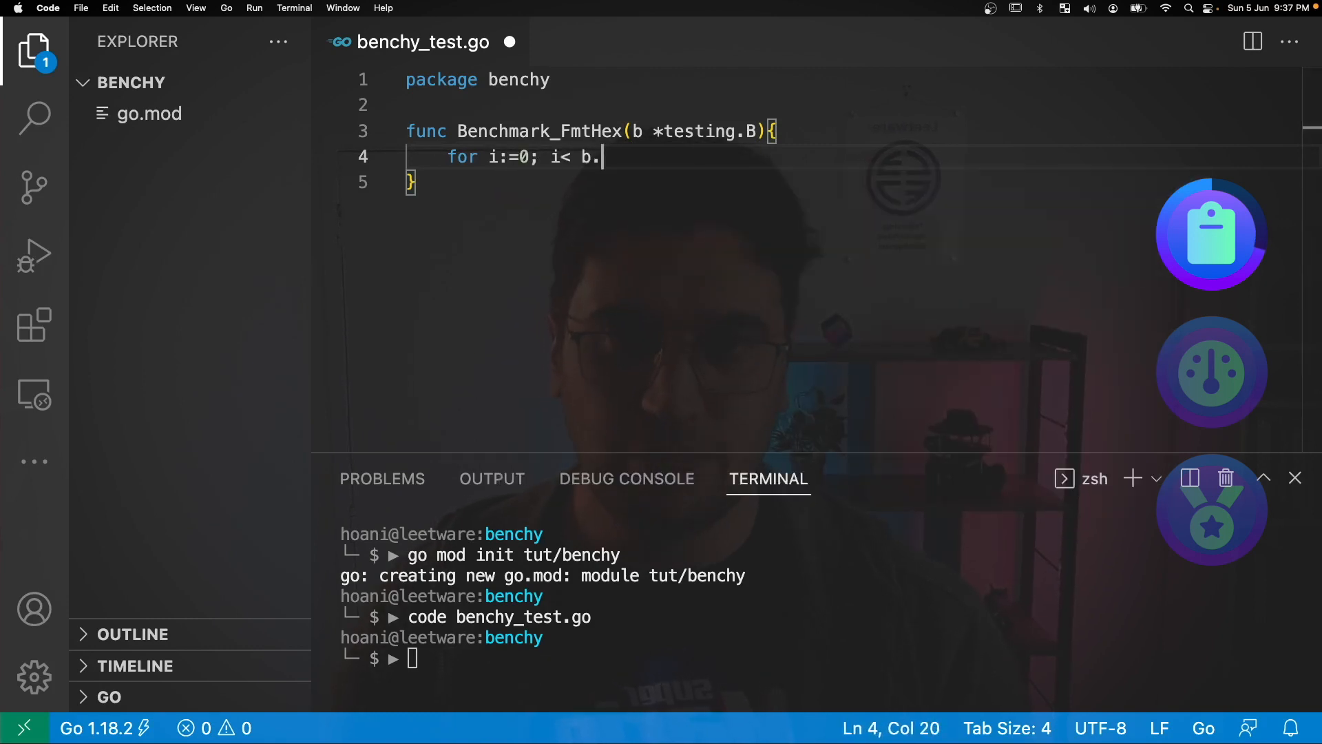
type("N; i")
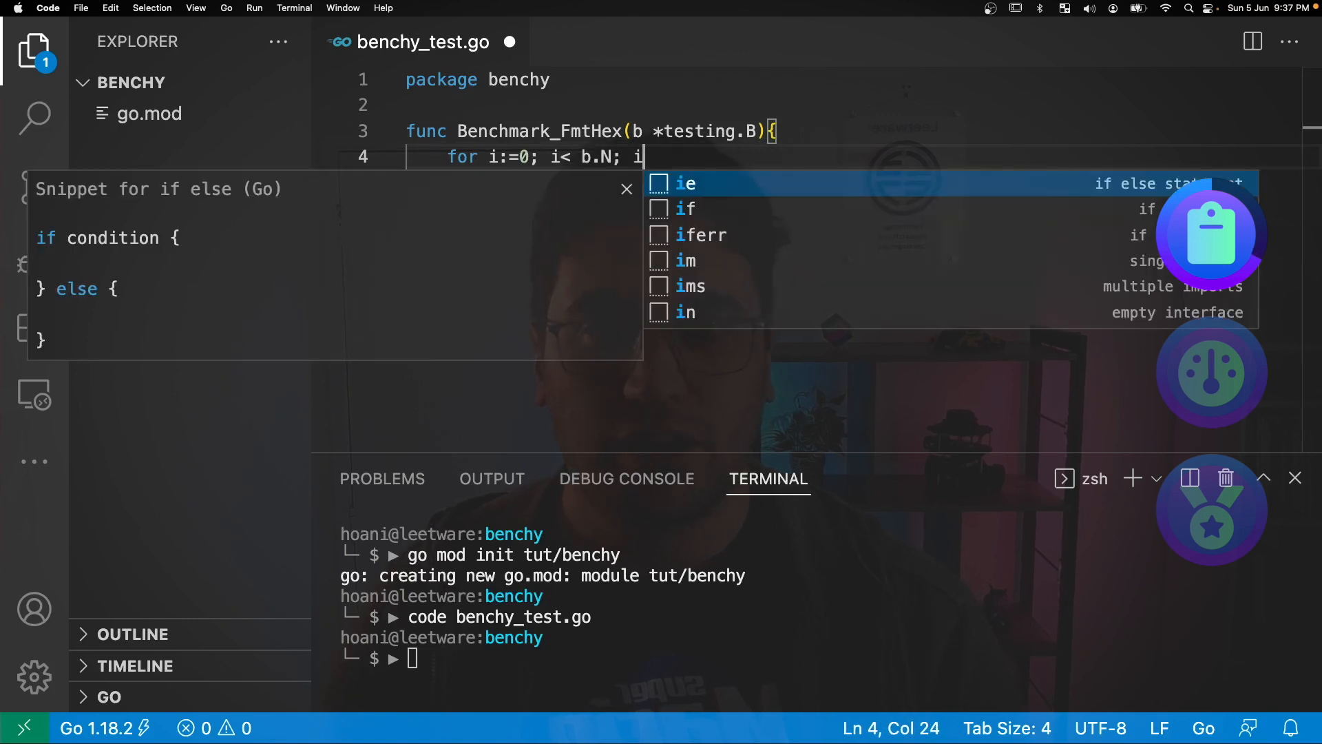
type("++ {")
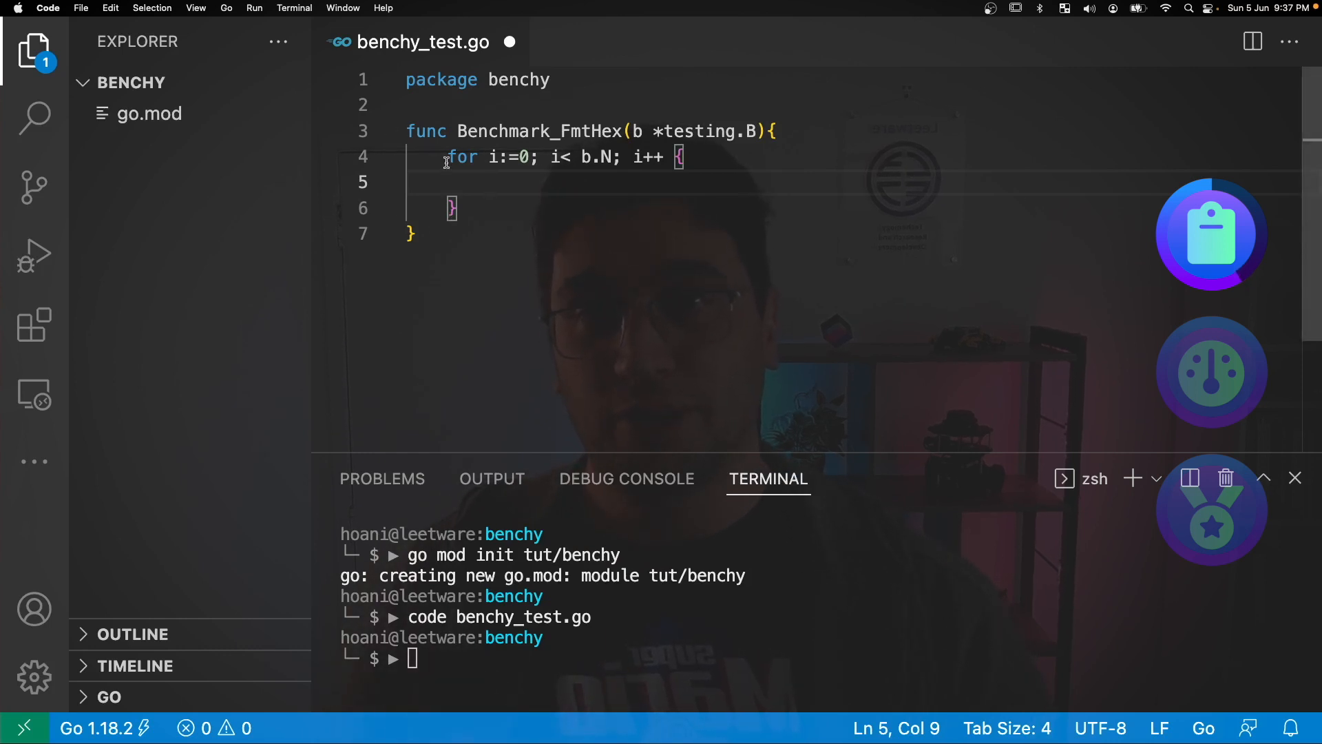
left_click(581, 157)
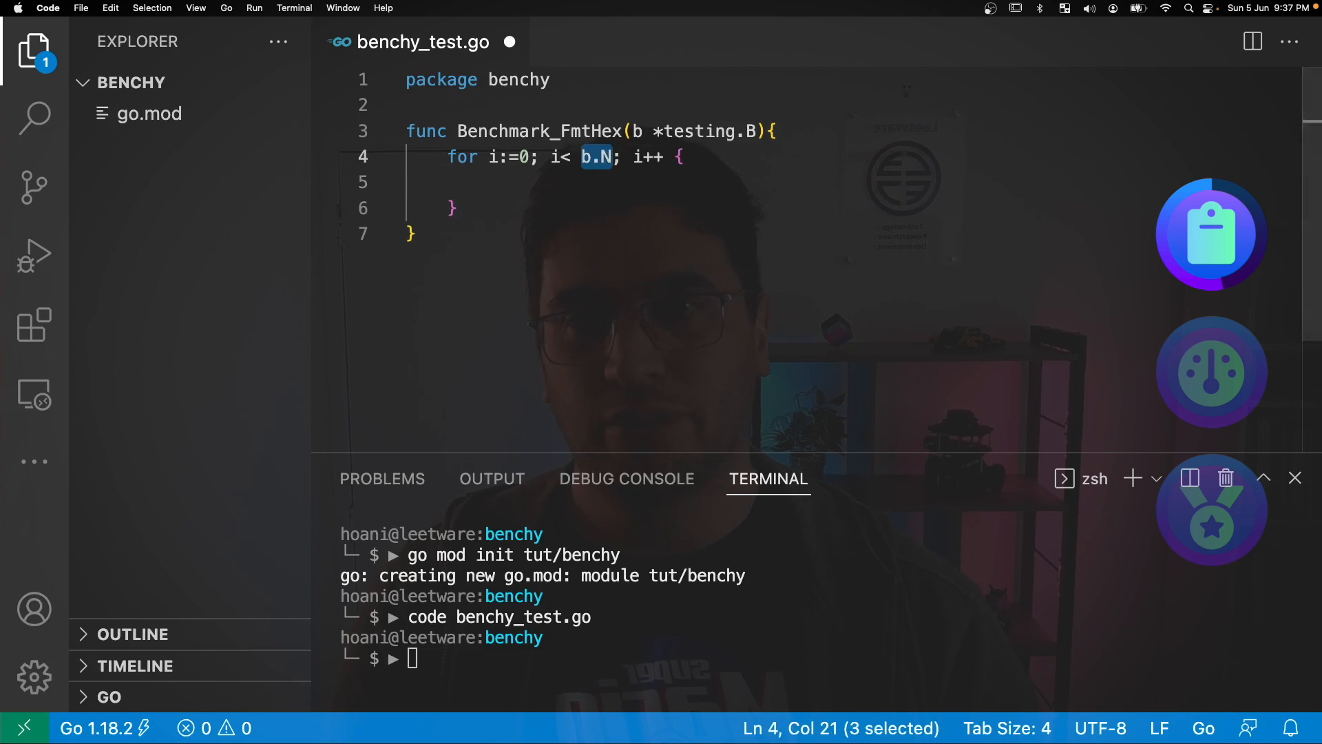
left_click(489, 182)
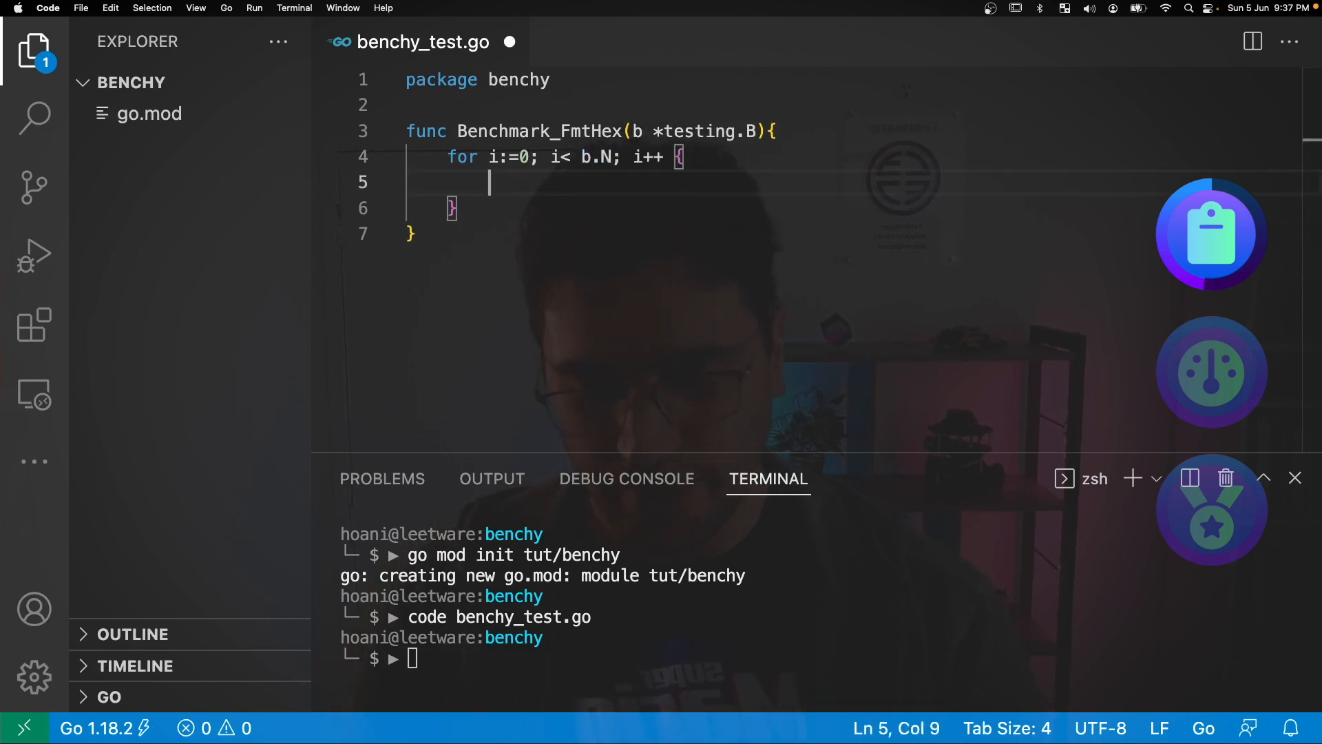
Inside the loop, call b.Fail() if fmt.Sprintf("%x", 0x12345678) != "12345678"
type("if fmt.")
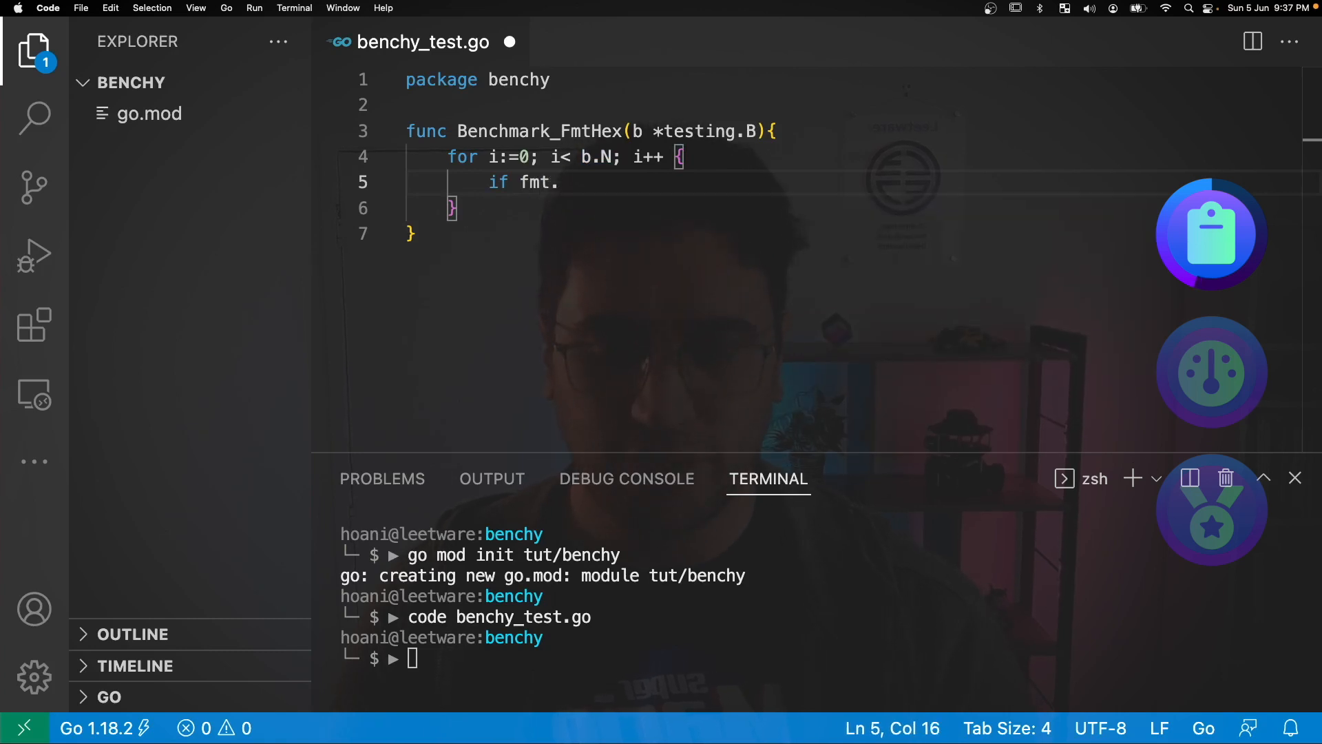
type("Sprint")
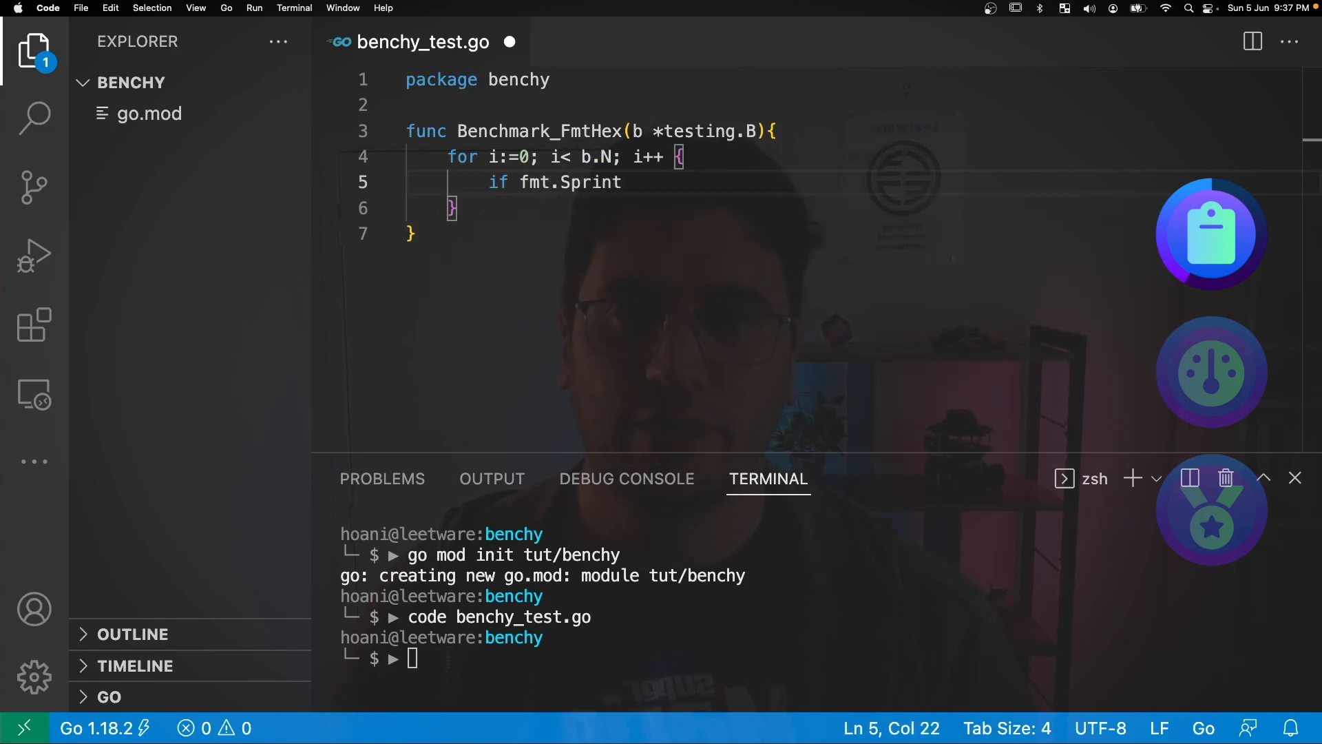
type("f(\"%\")")
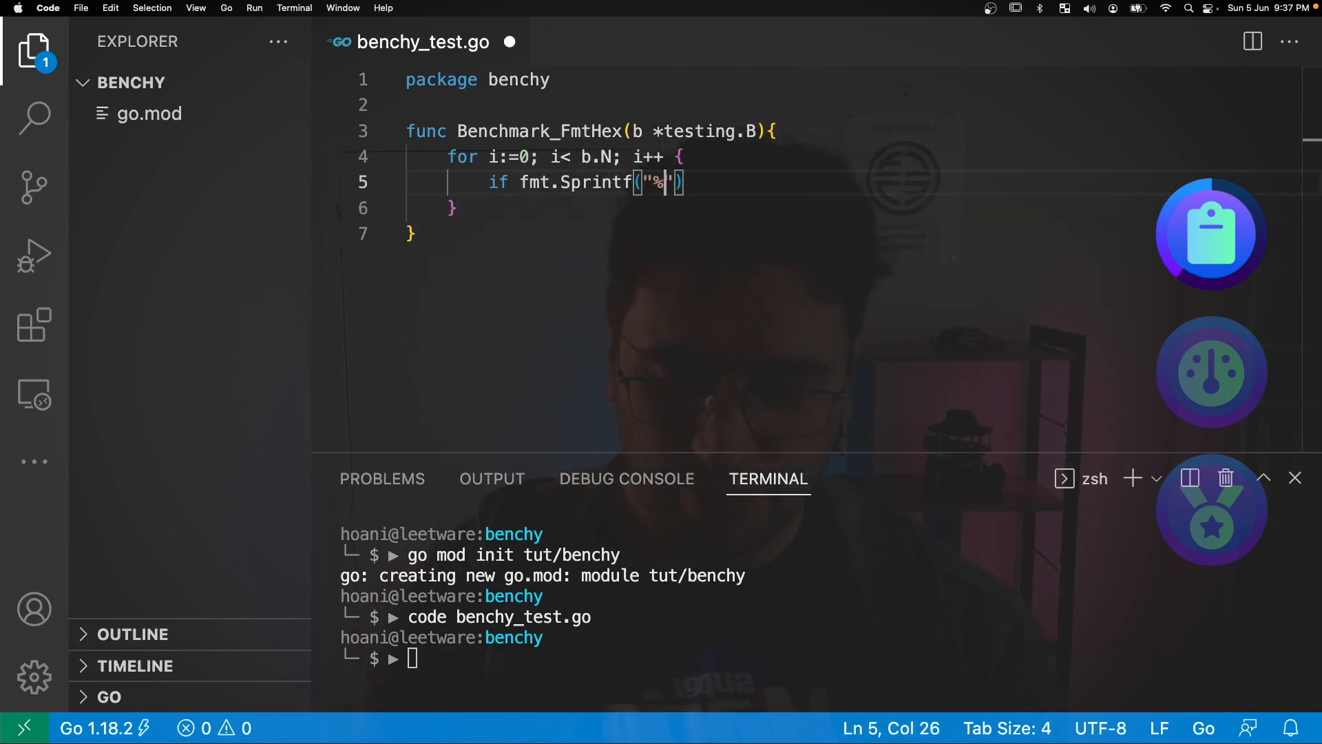
type("x\"")
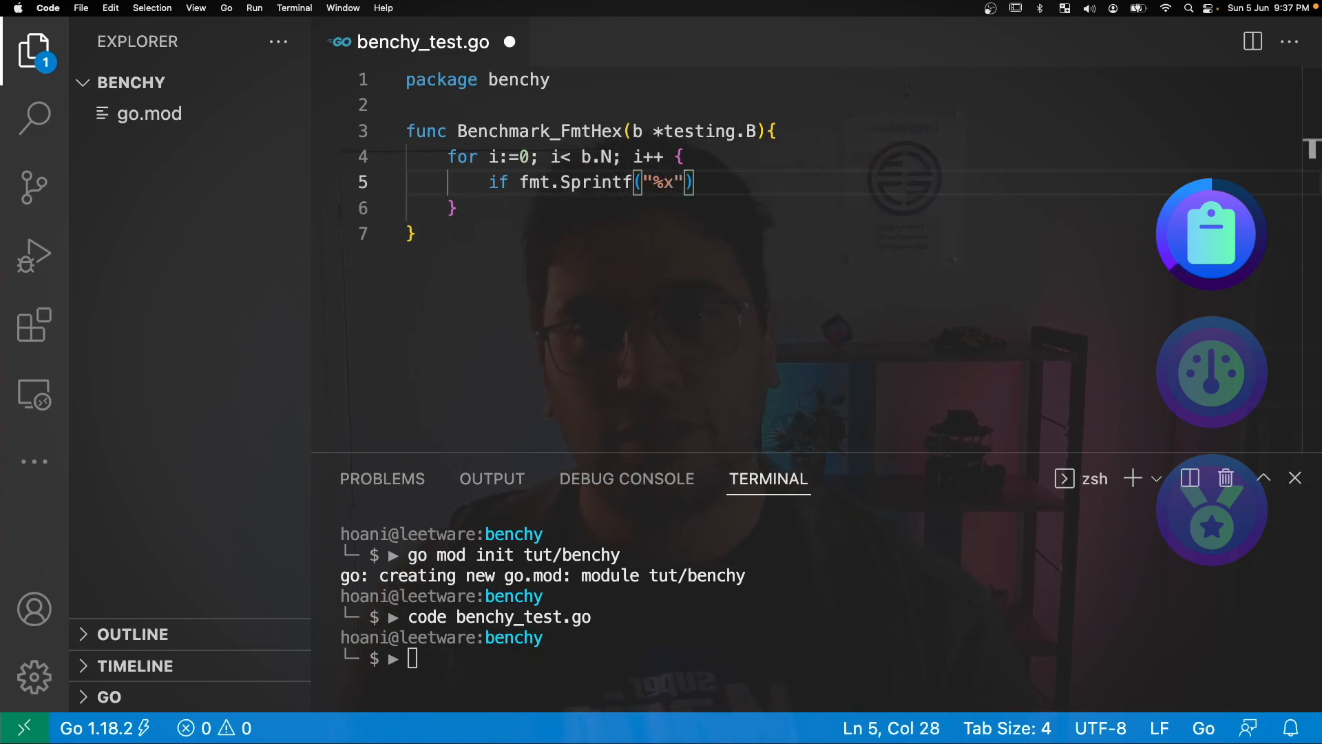
type(", 0x")
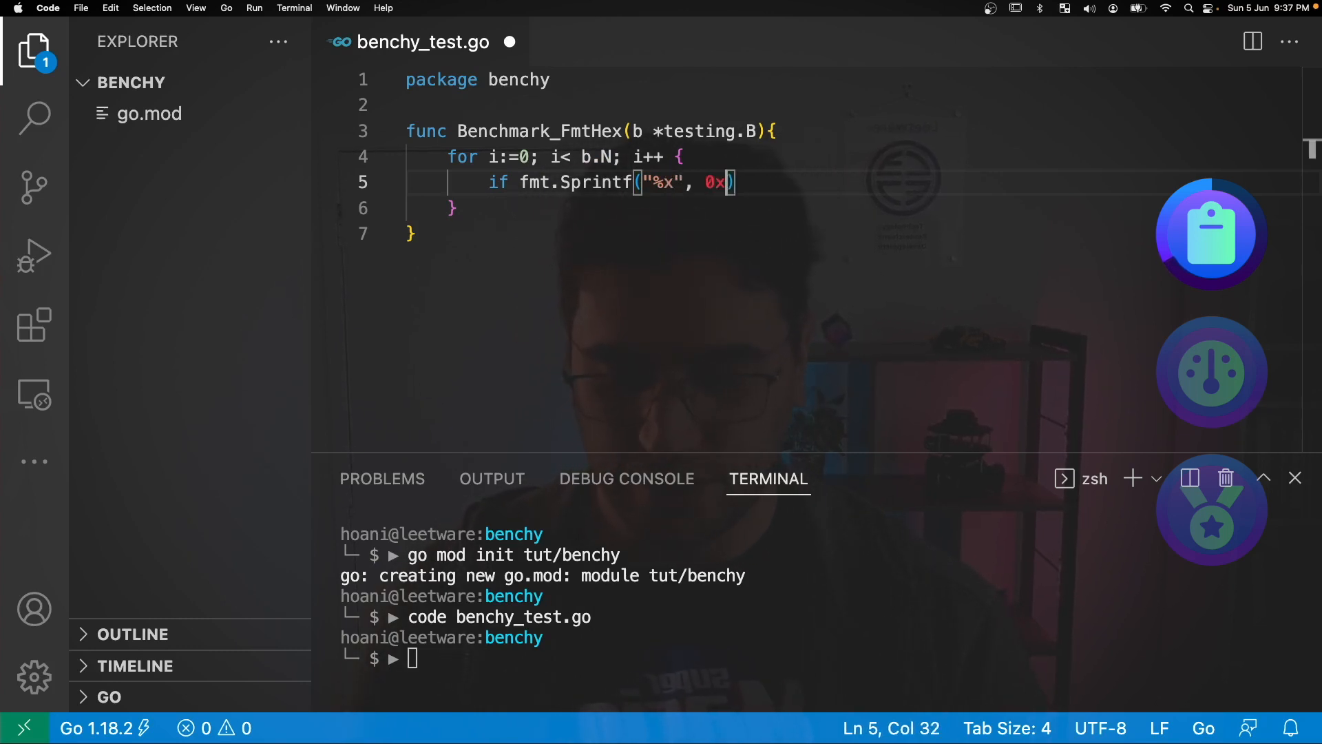
type("12345678")
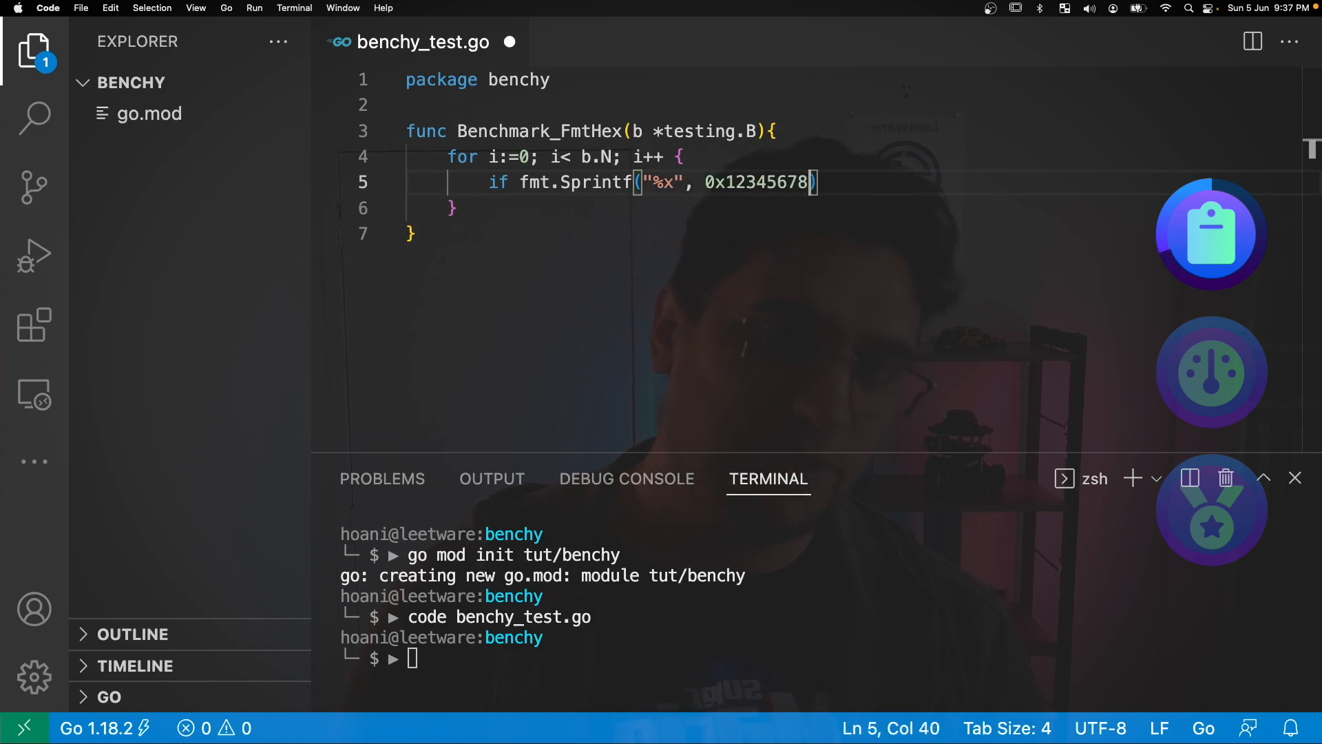
type("!=")
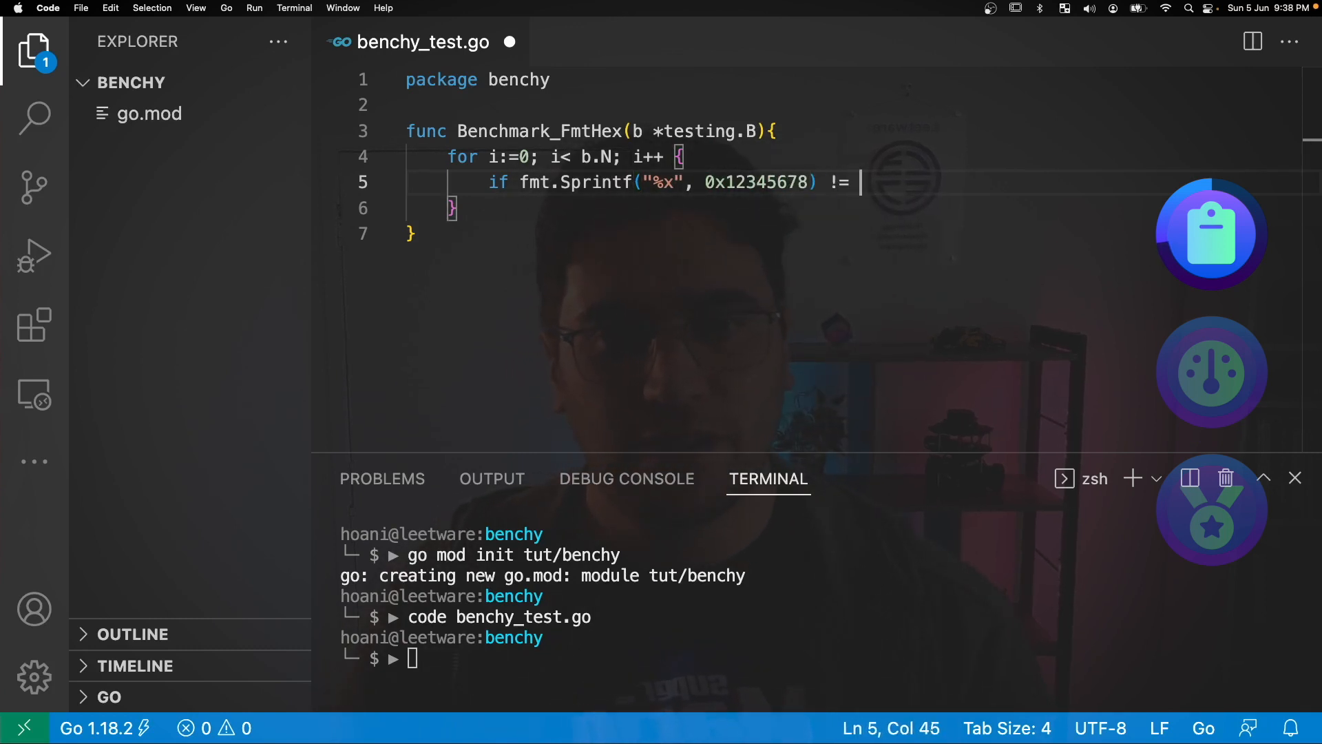
type("\"1234\"")
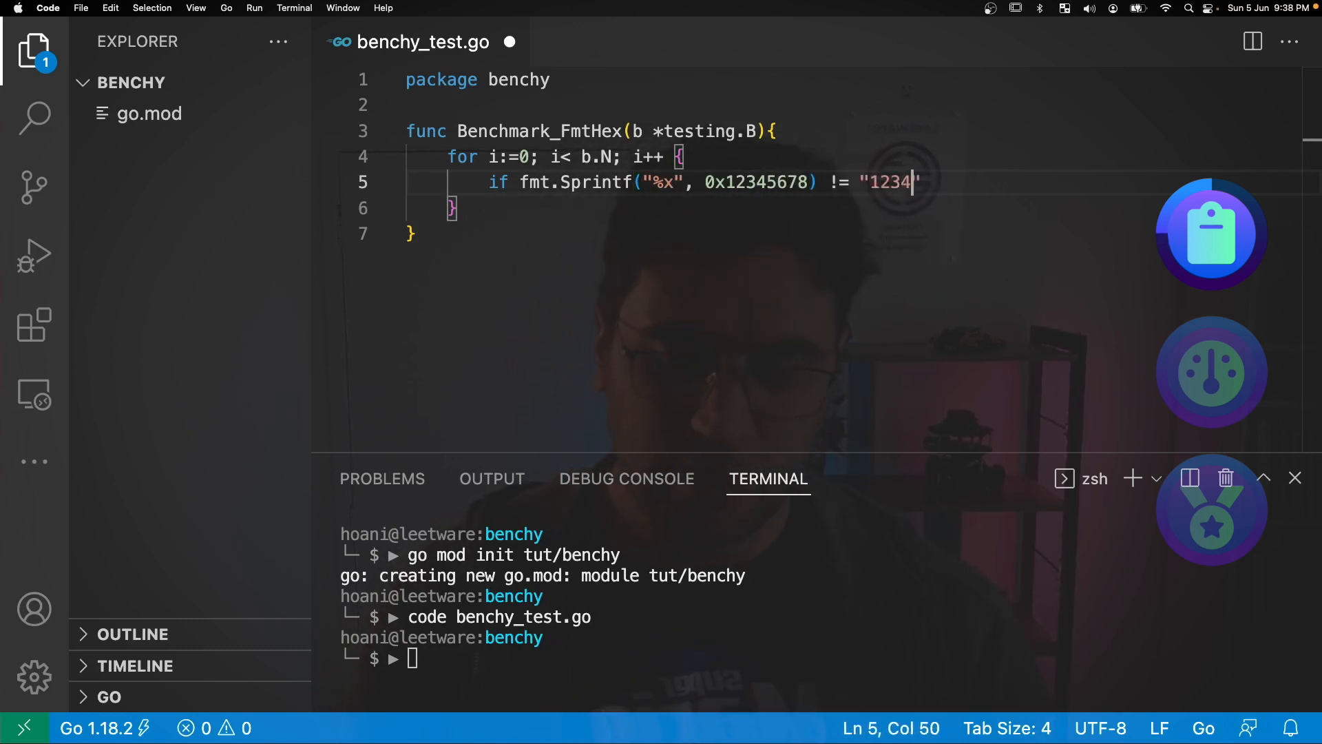
type("5678")
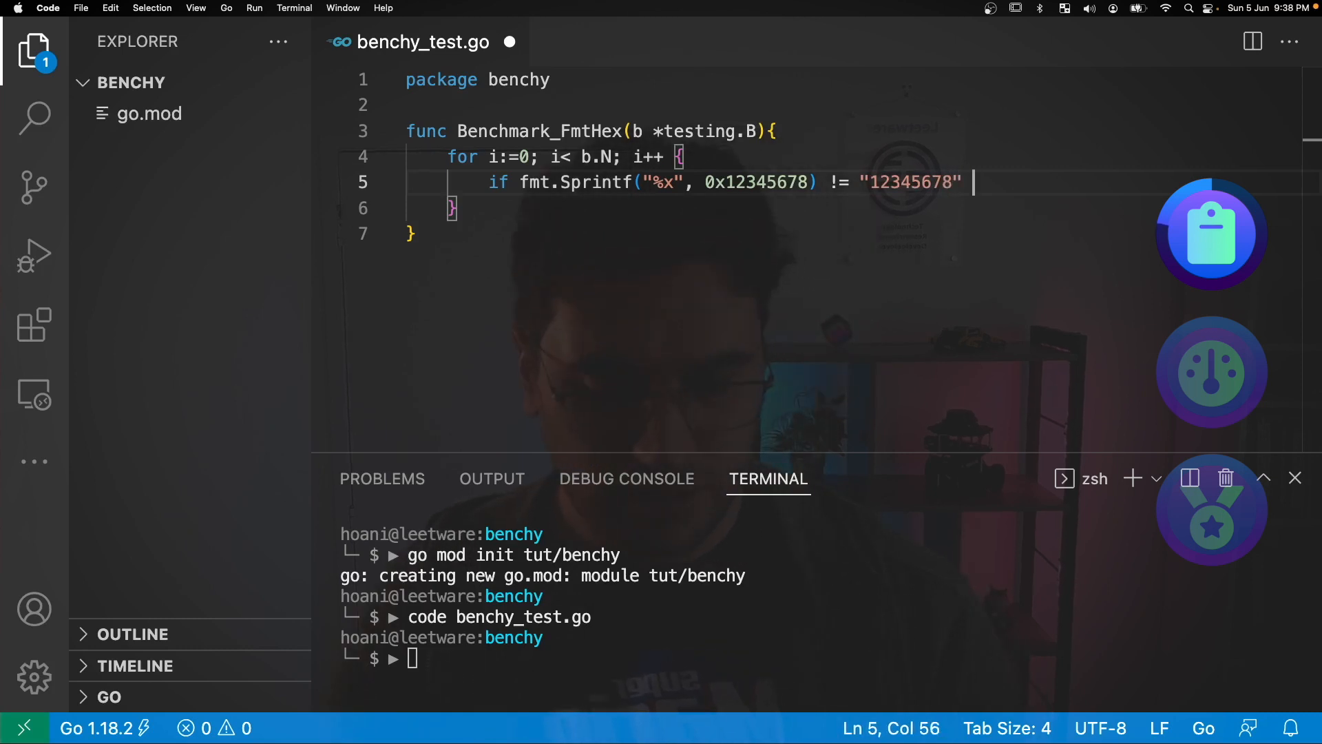
type("b")
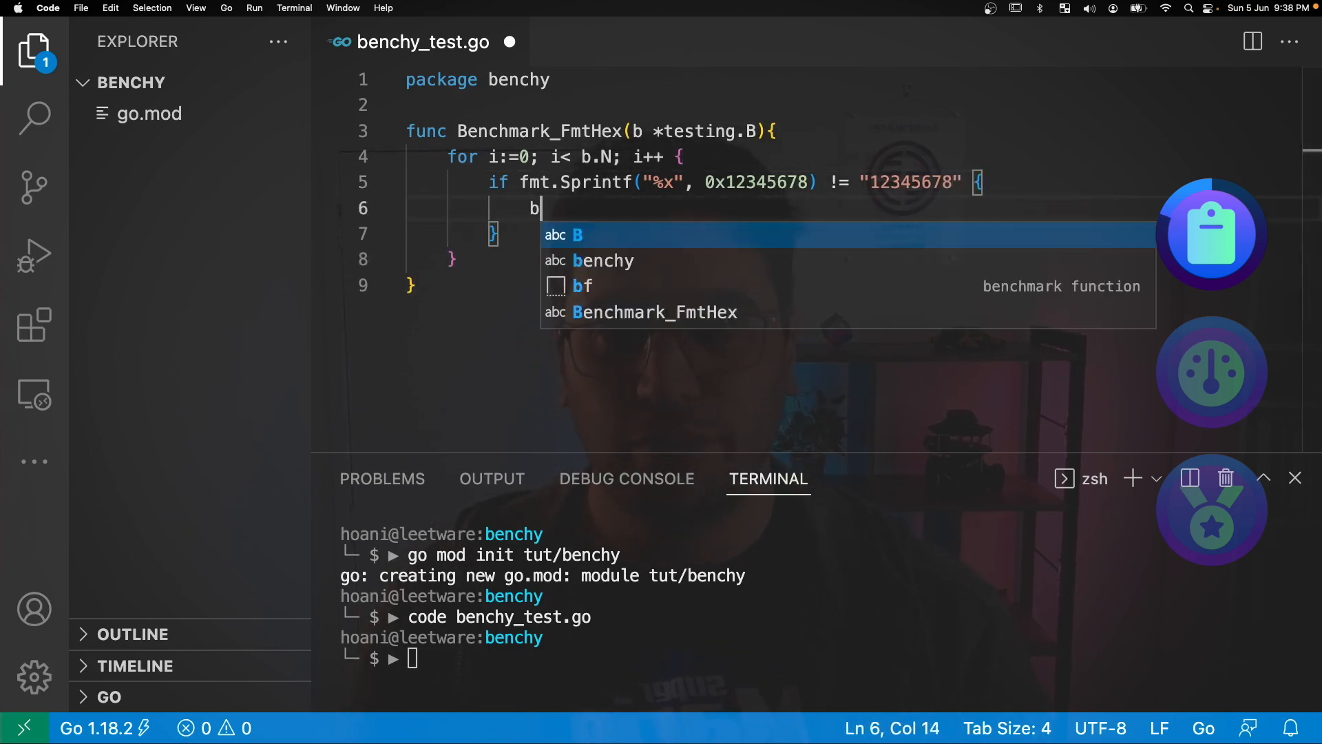
type(".Fail()")
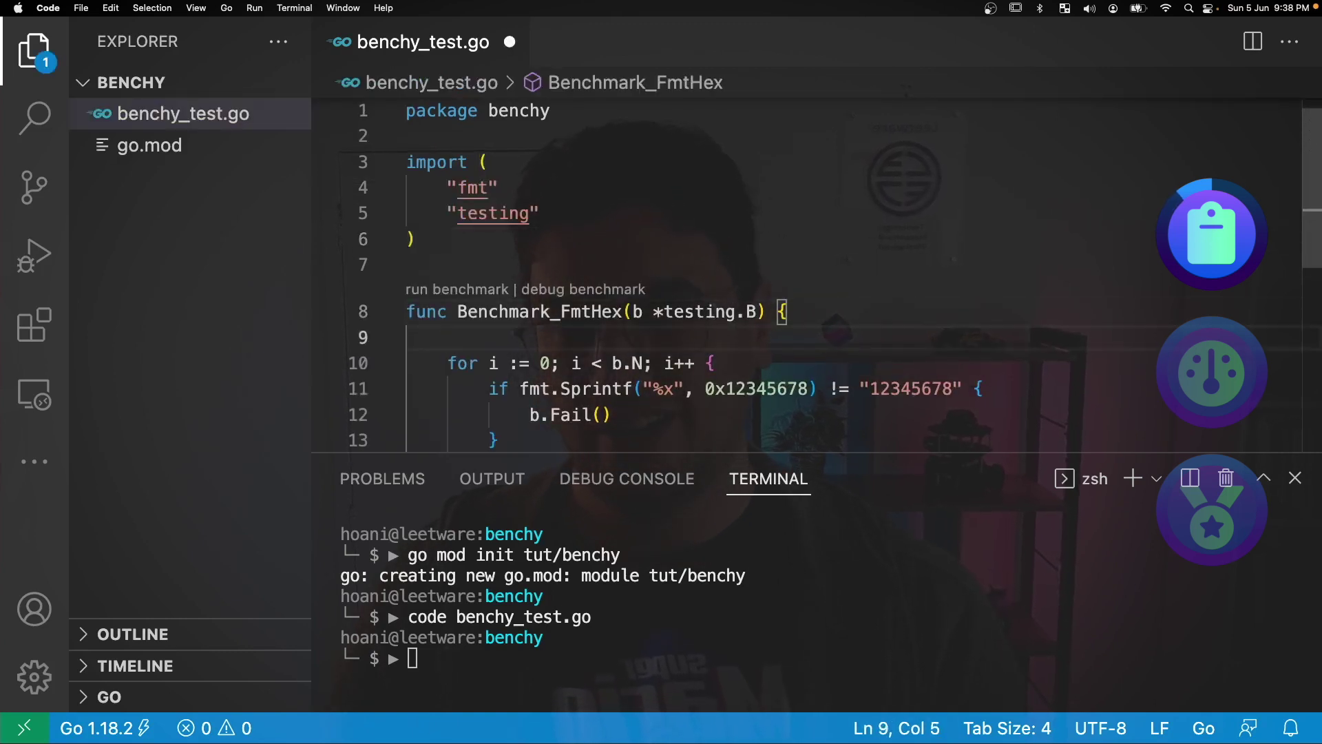
Draft a b. timer call and a // Setup comment above the loop, later removed before saving
type("b.ResetTimer(")
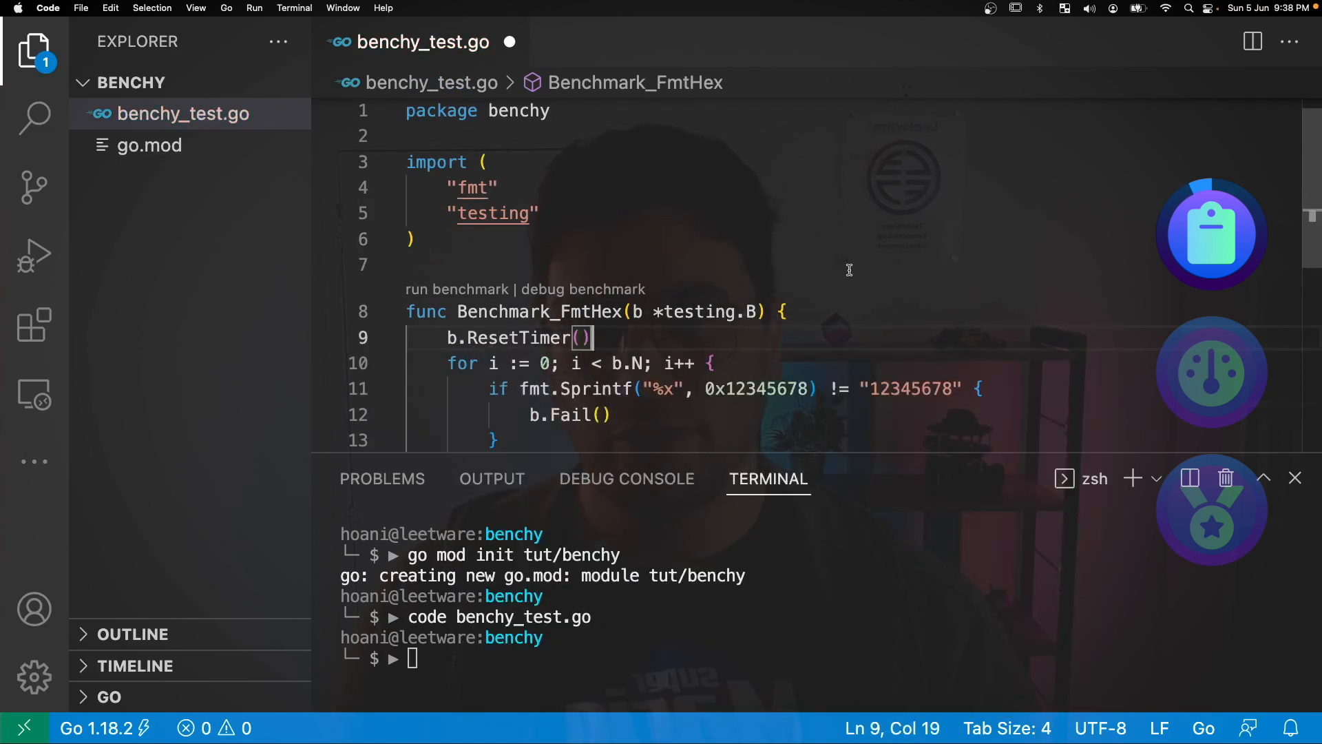
type("/")
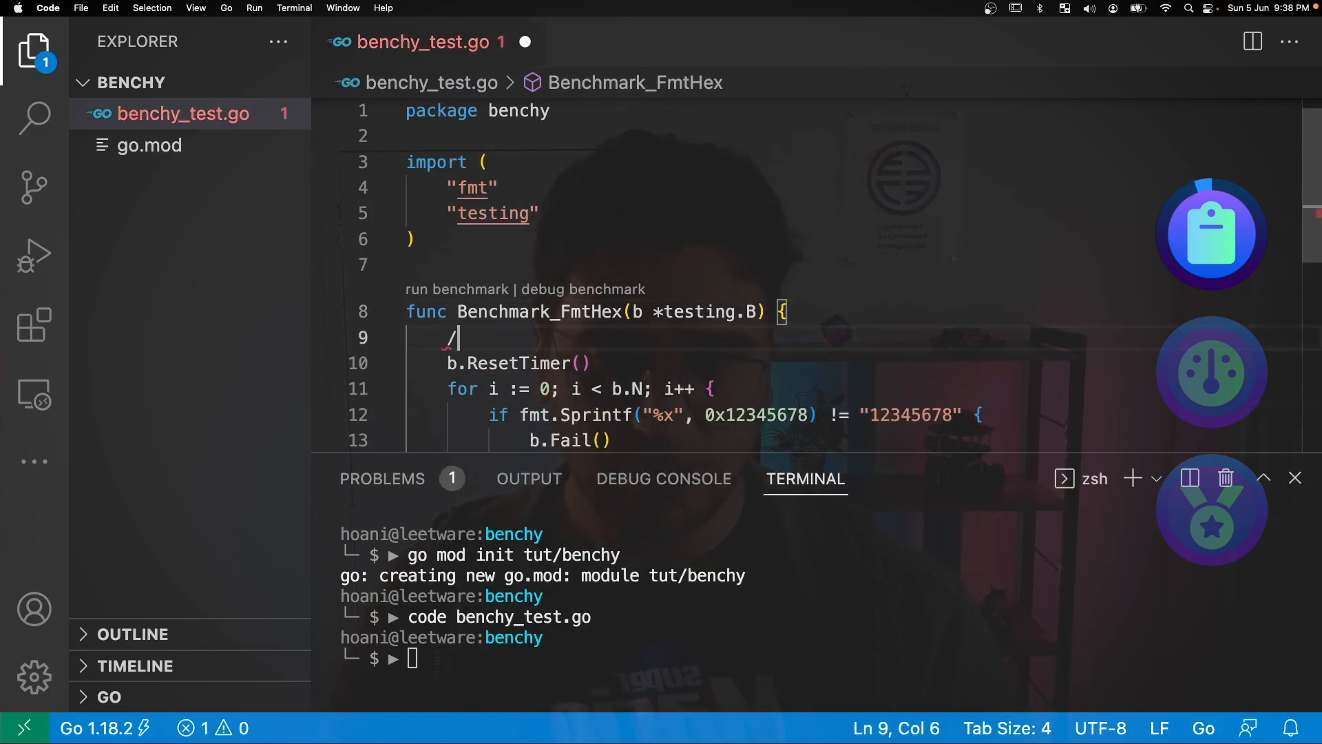
type("/ Set")
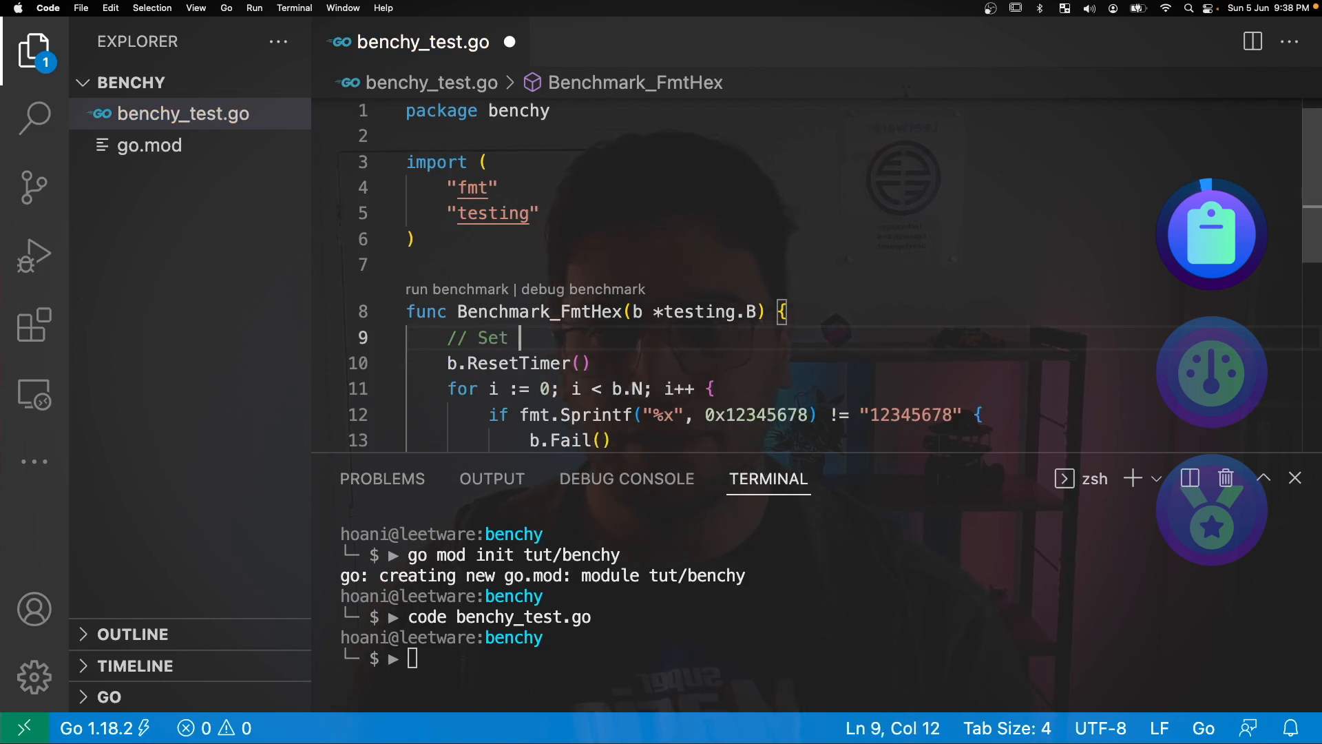
type("up")
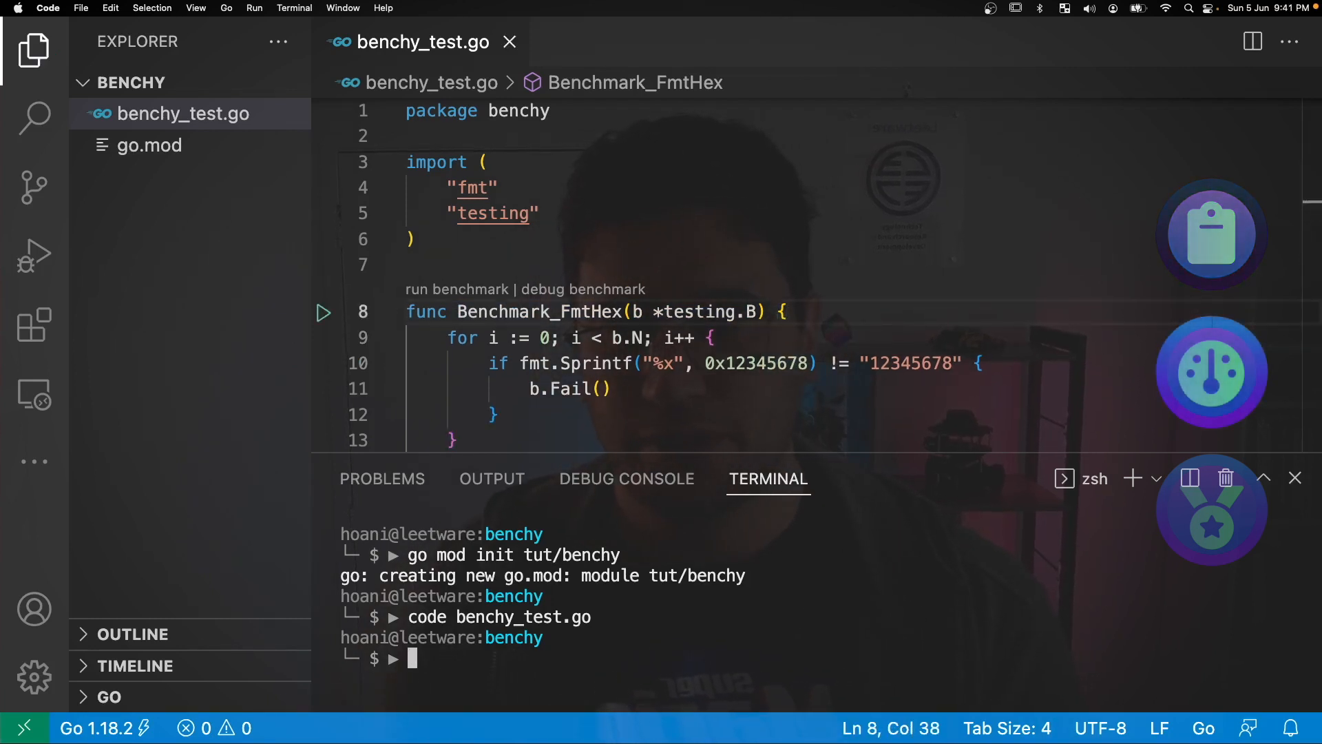
Run 'go test -bench=.' so Benchmark_FmtHex reports 47.85 ns/op and PASS
type("go te")
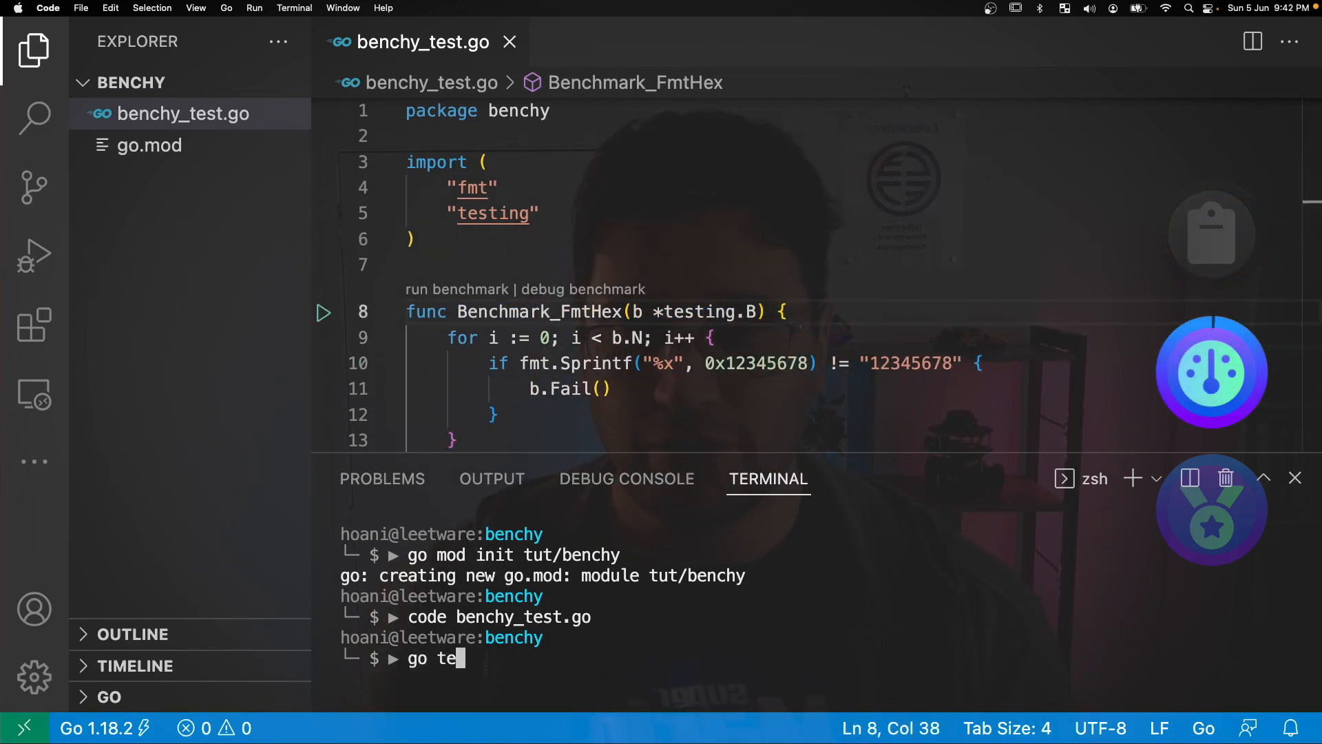
type("st —bench")
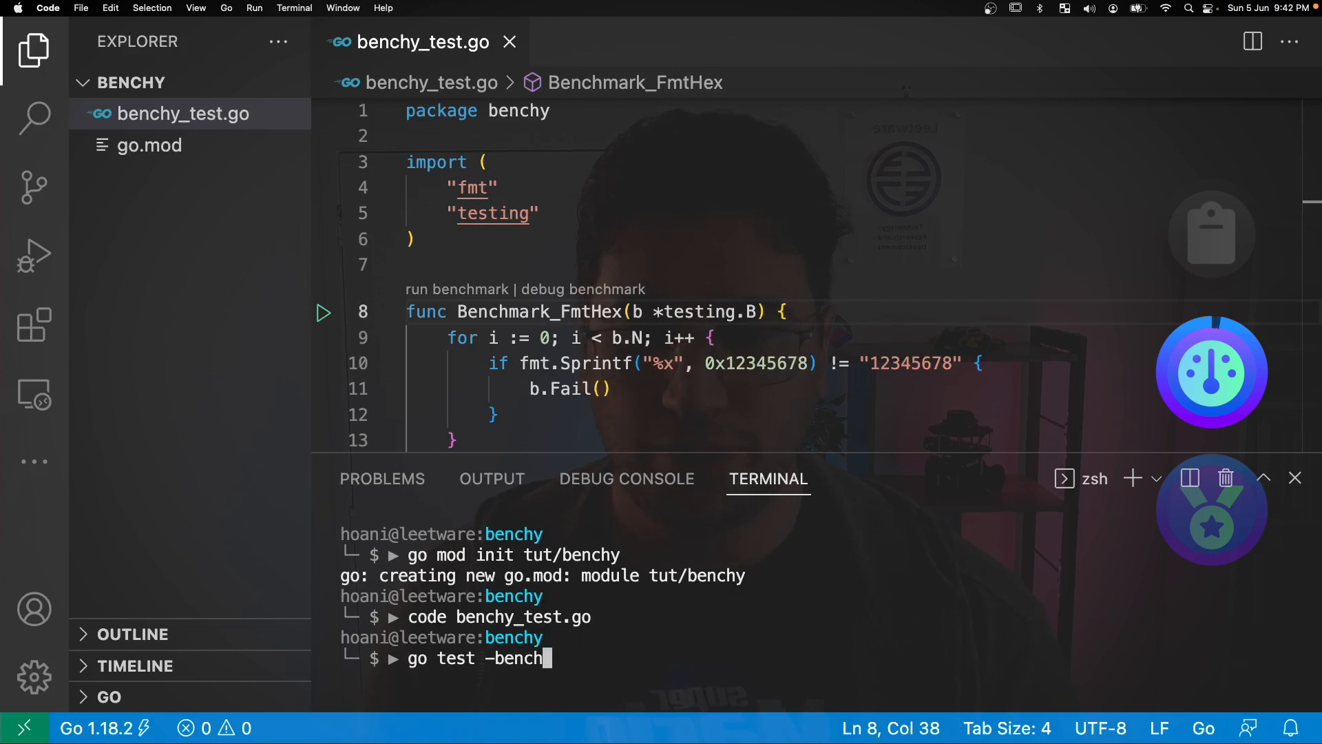
type("=.")
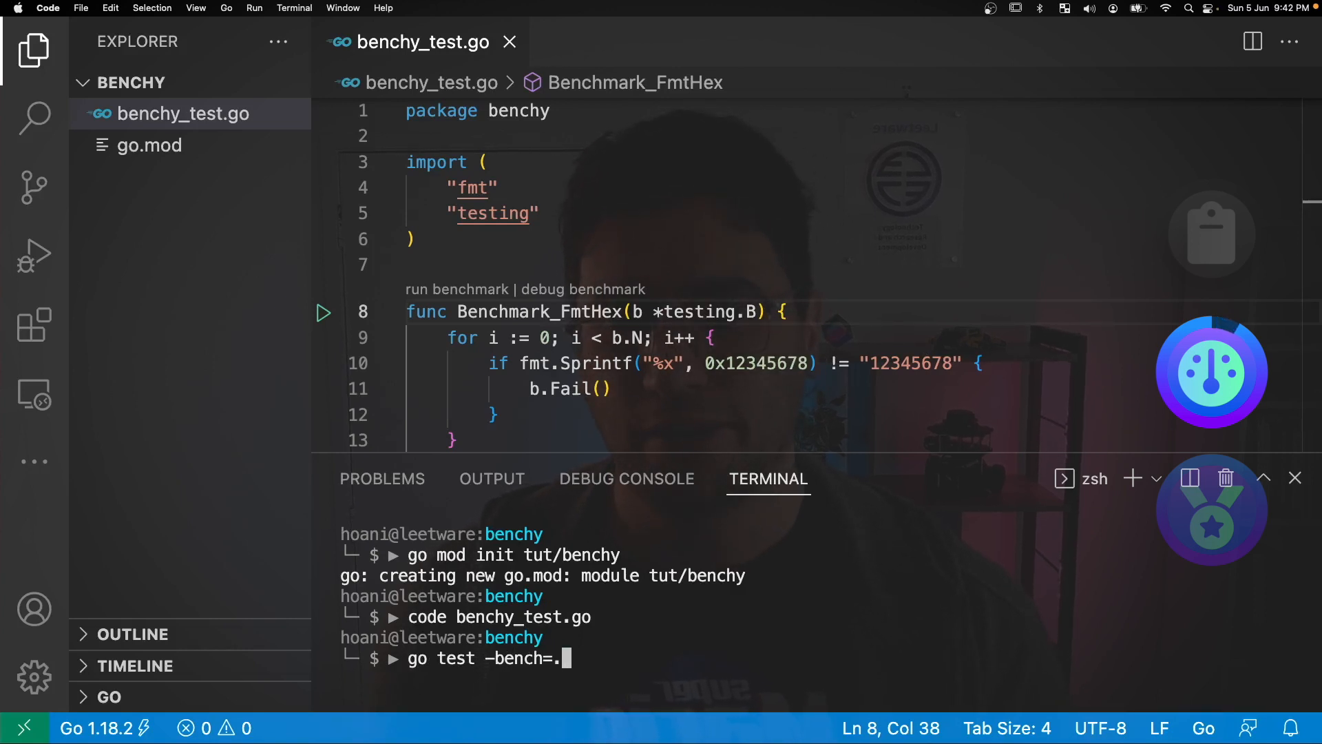
key("Return")
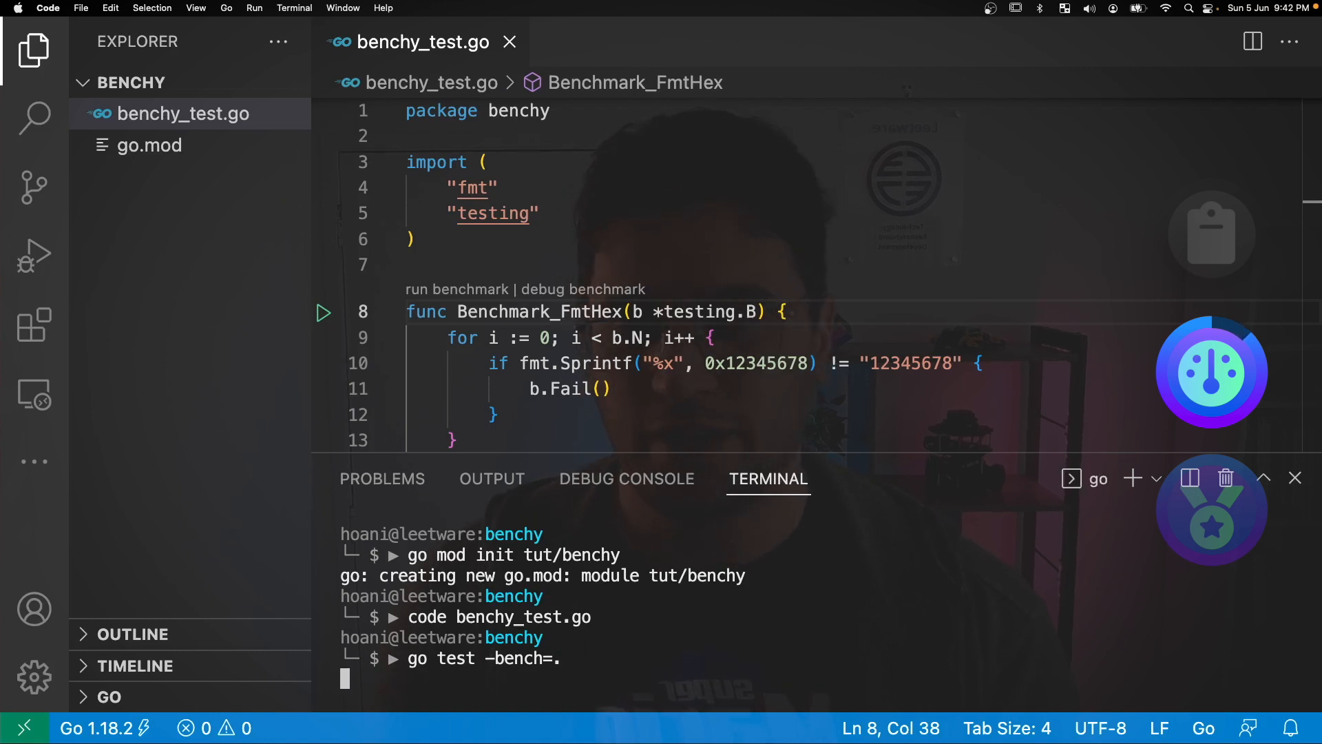
key("Return")
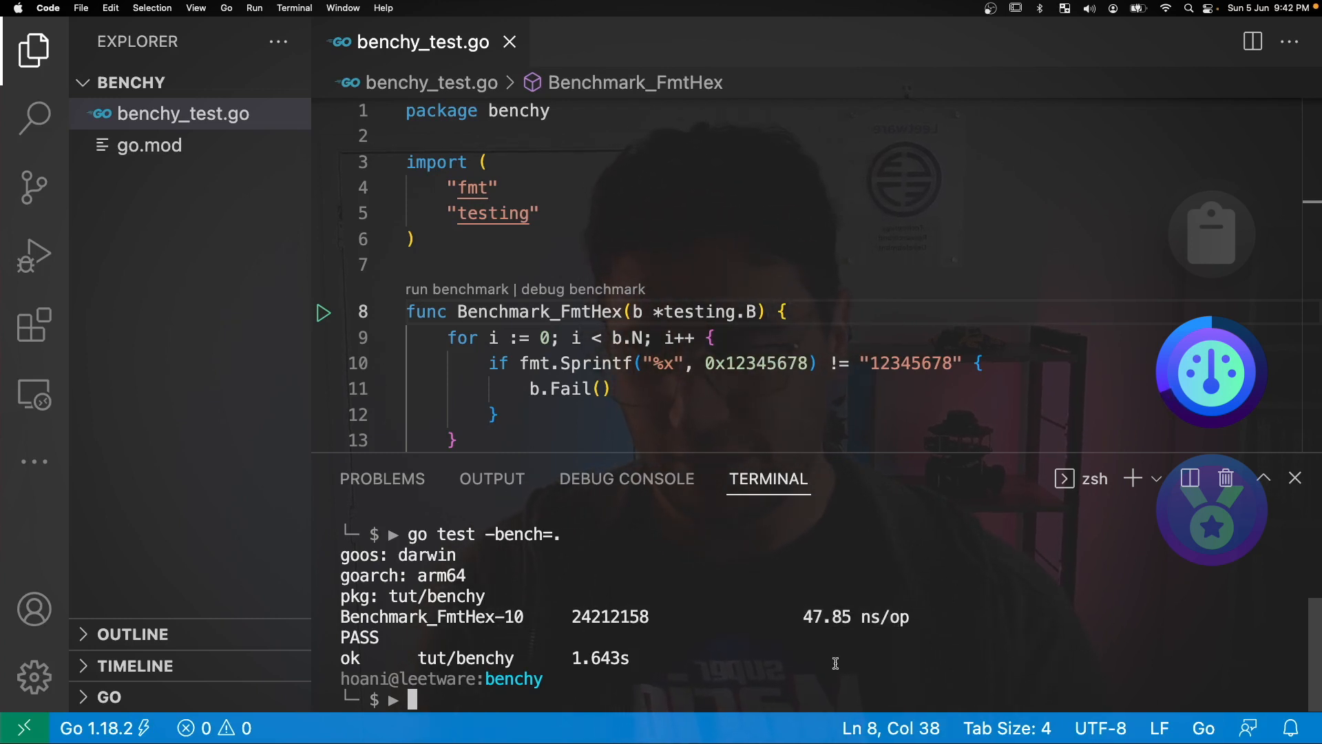
Run 'go test -bench=. -benchmem' showing 8 B/op and 1 allocs/op for Benchmark_FmtHex
type("go test -b")
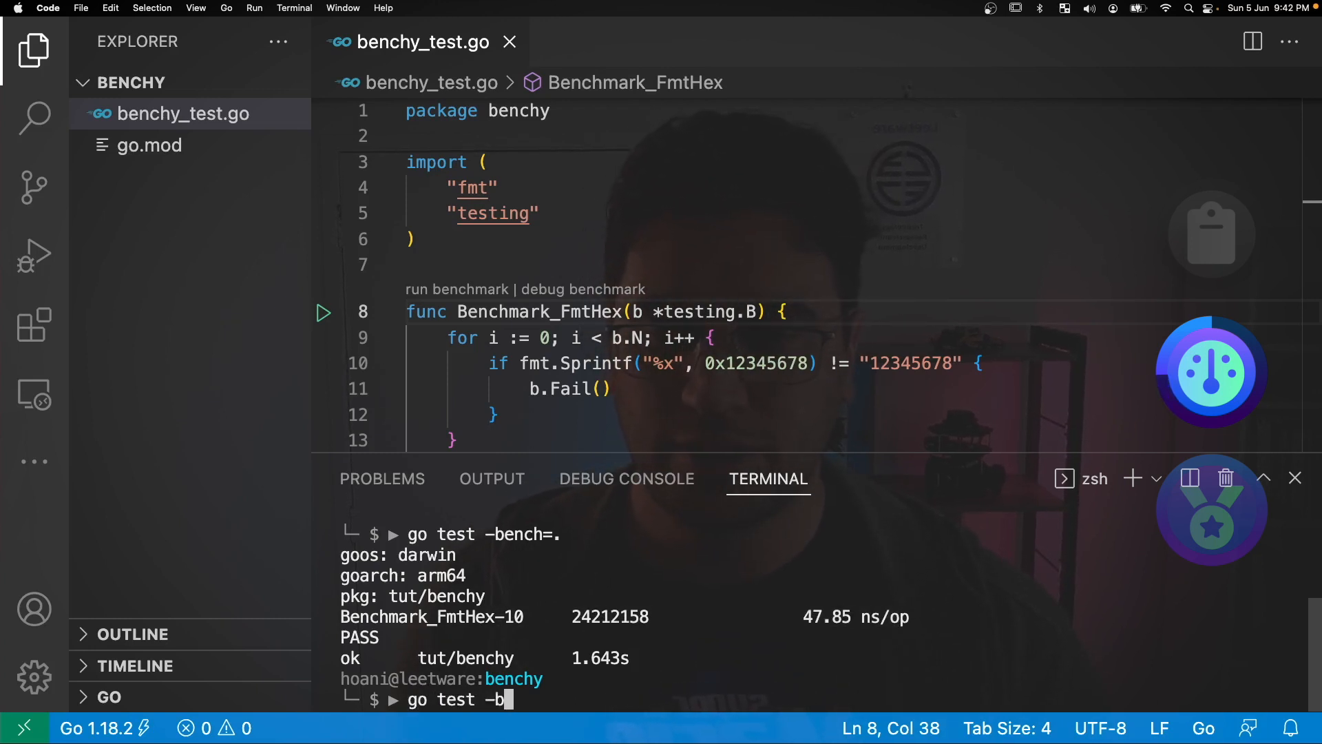
type("ench=.")
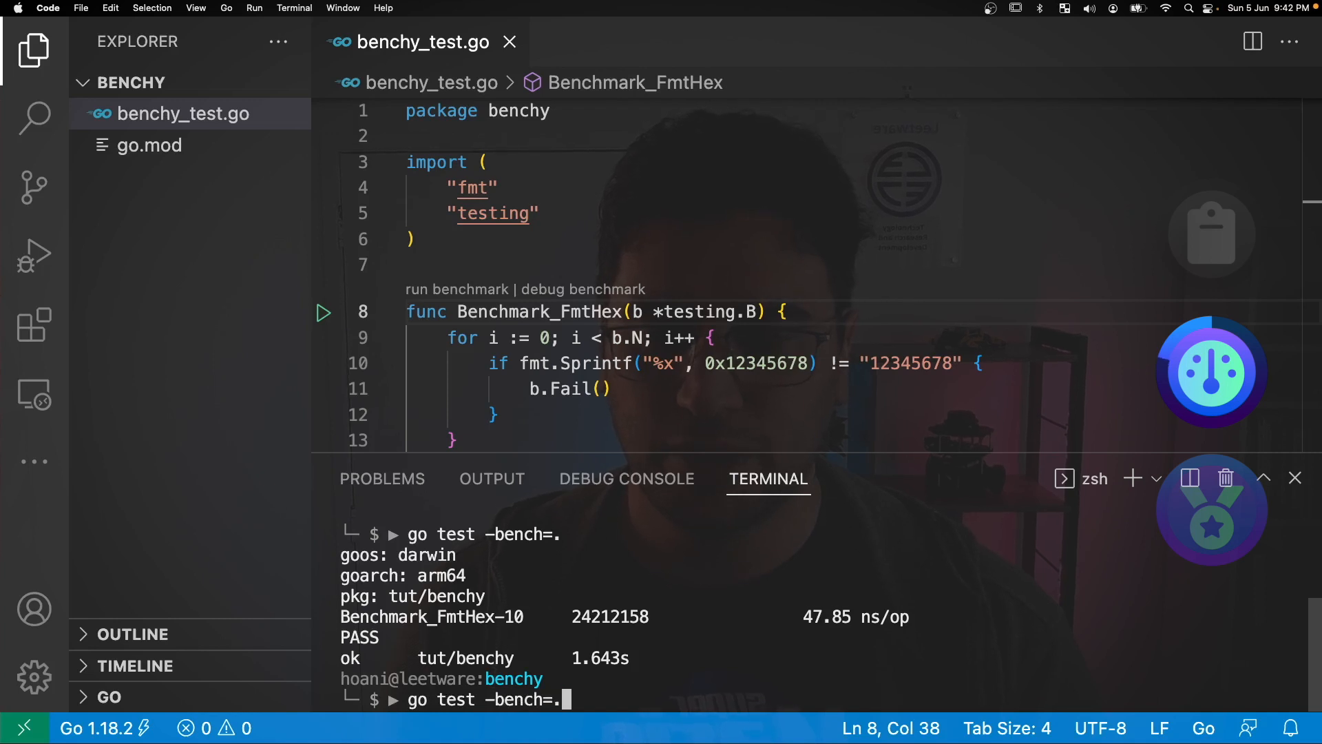
type("-benchme")
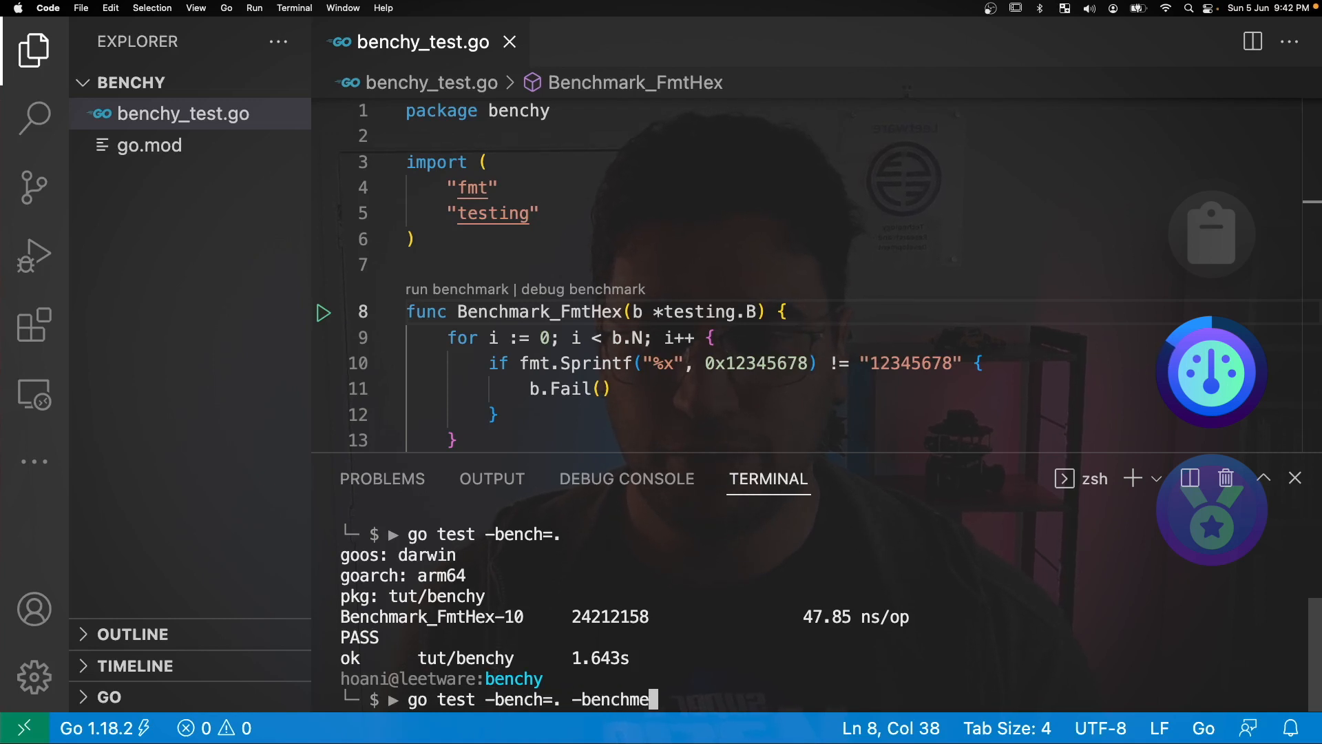
key("Return")
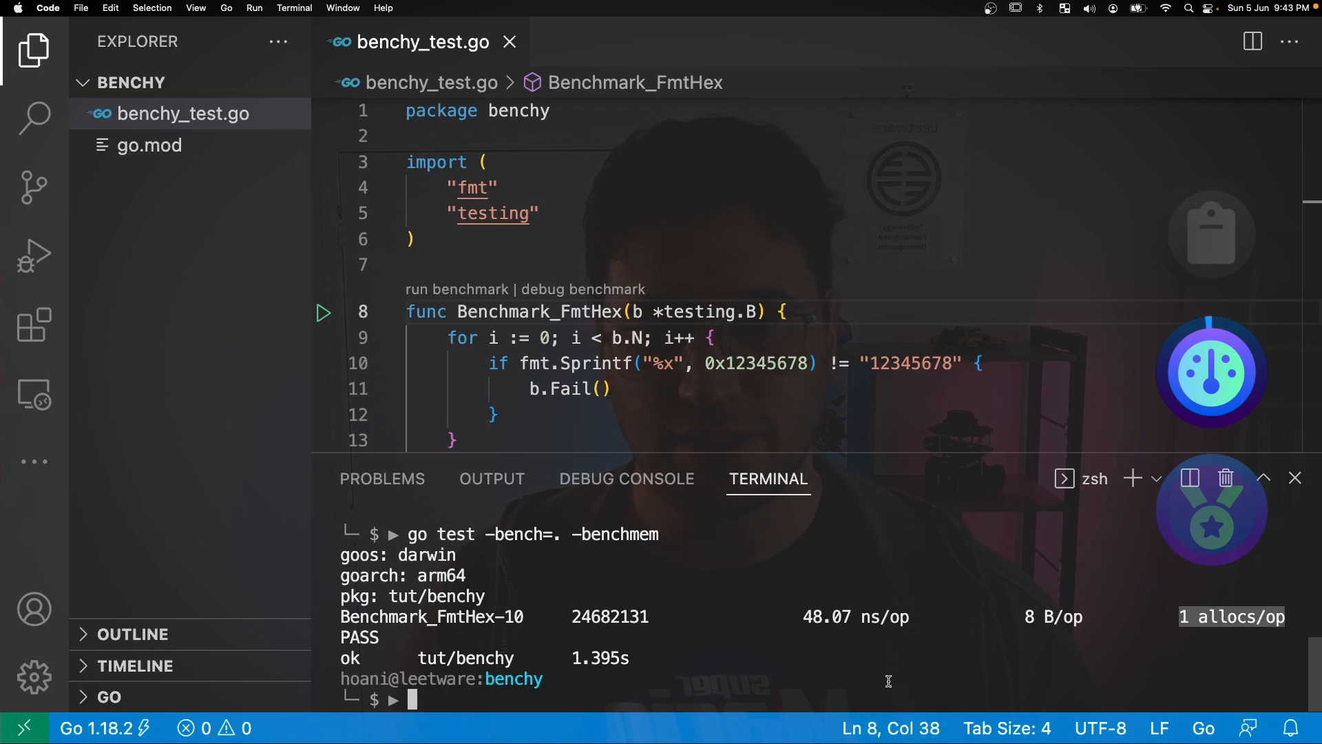
double_click(907, 364)
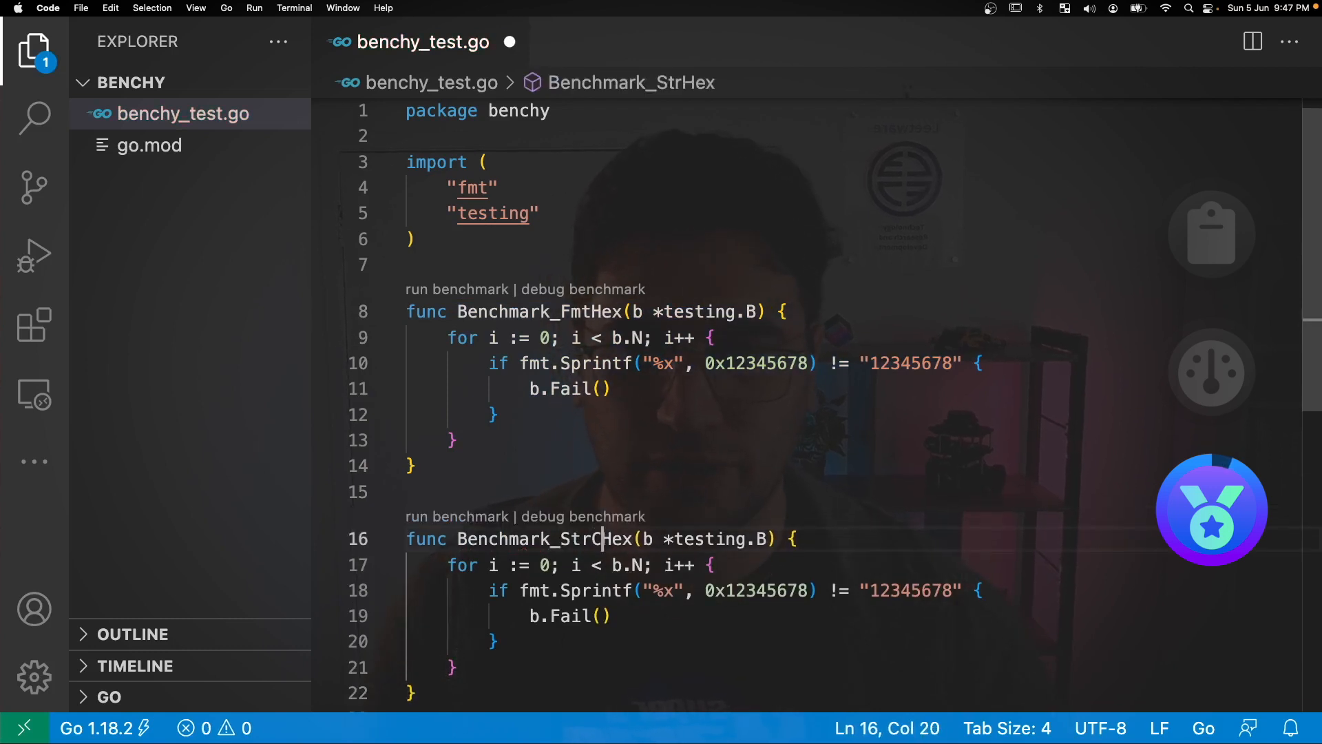
Rename the copy Benchmark_StrConvHex and compare strconv.FormatUint(0x12345678, 16) against "12345678"
type("Conv")
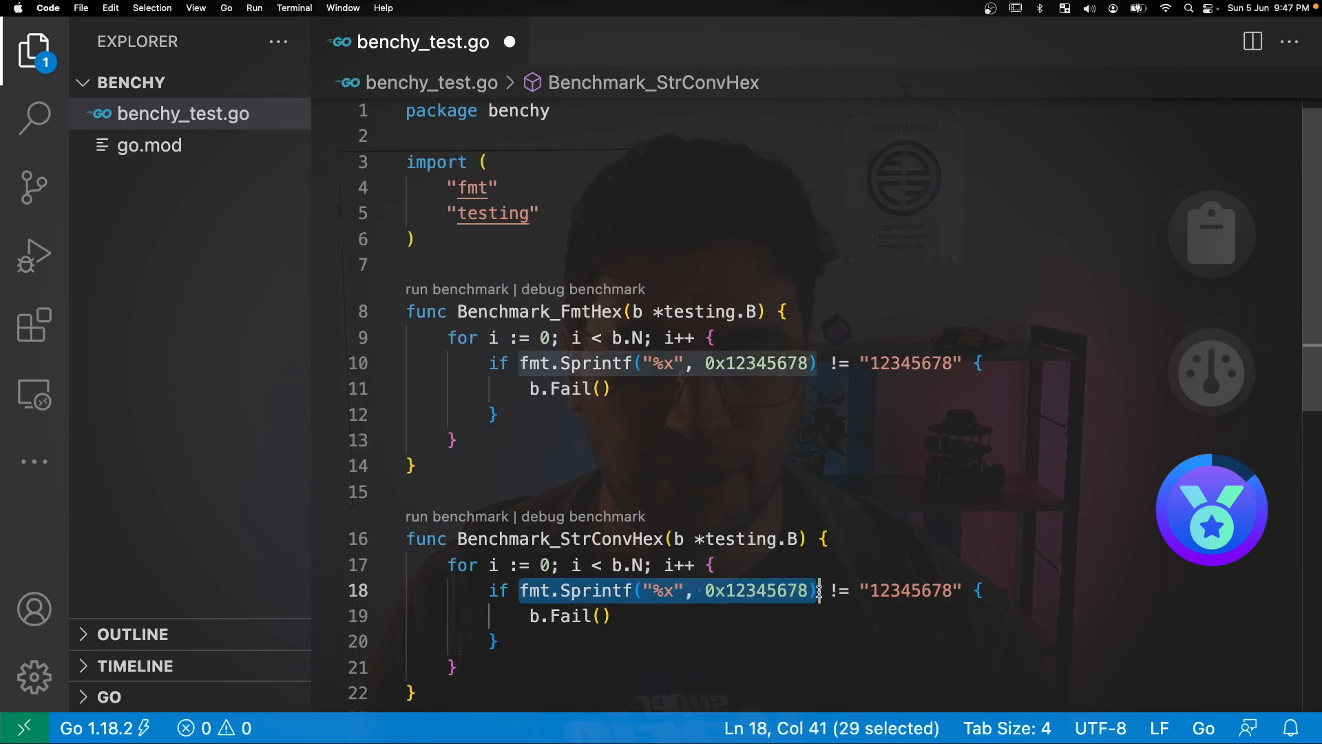
type("strconv.FormatU")
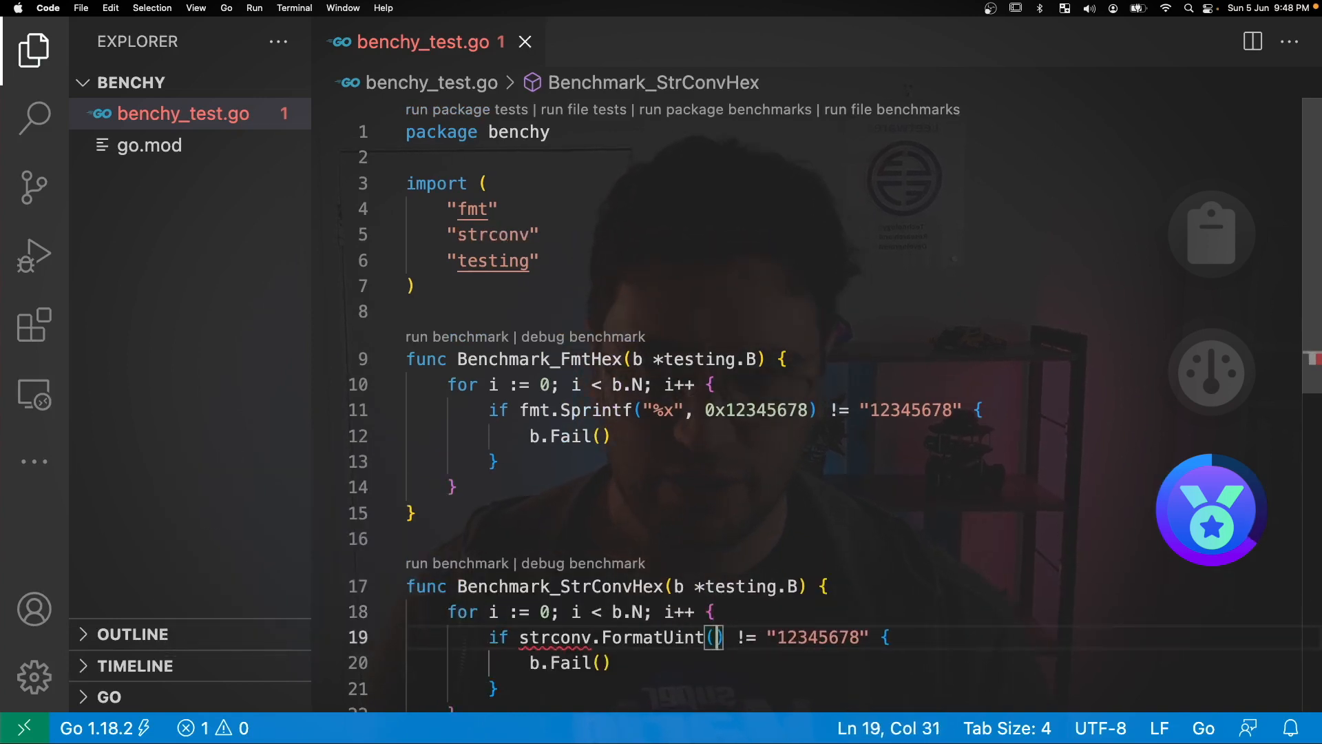
type("0")
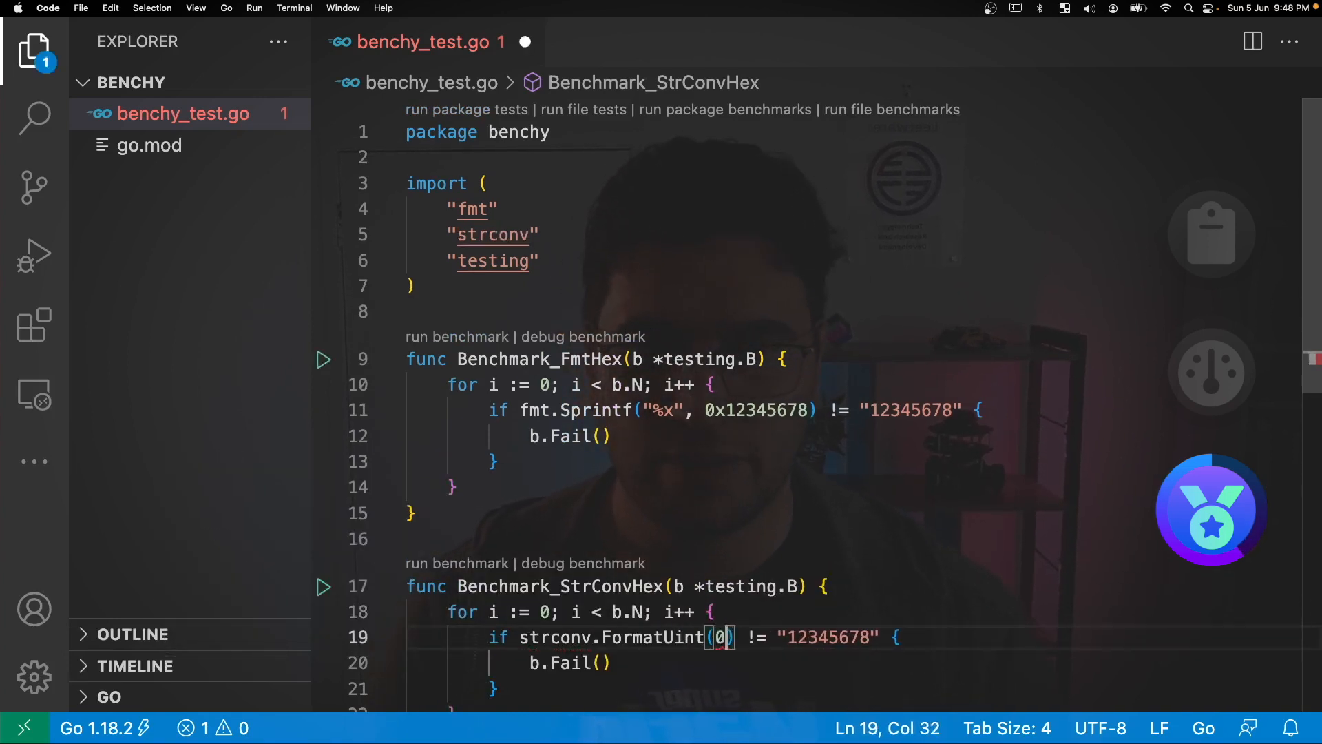
type("x1234")
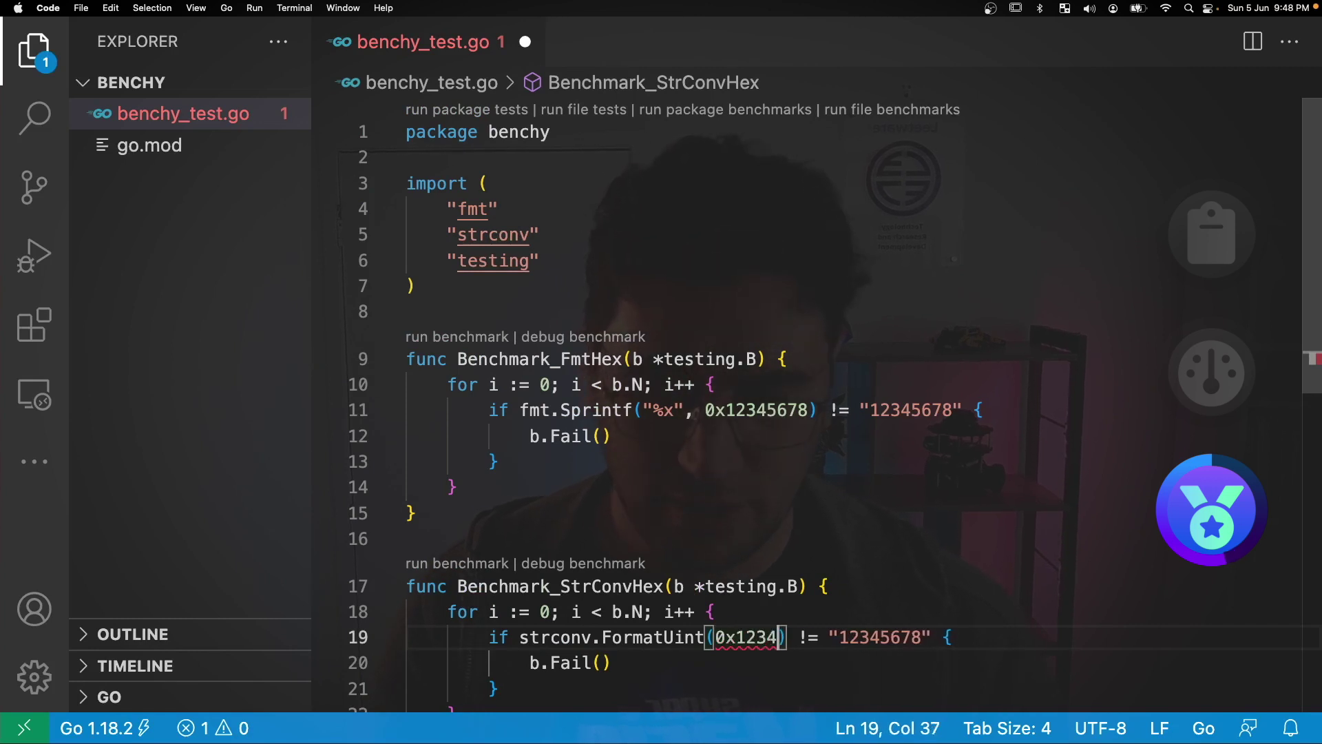
type("5678,")
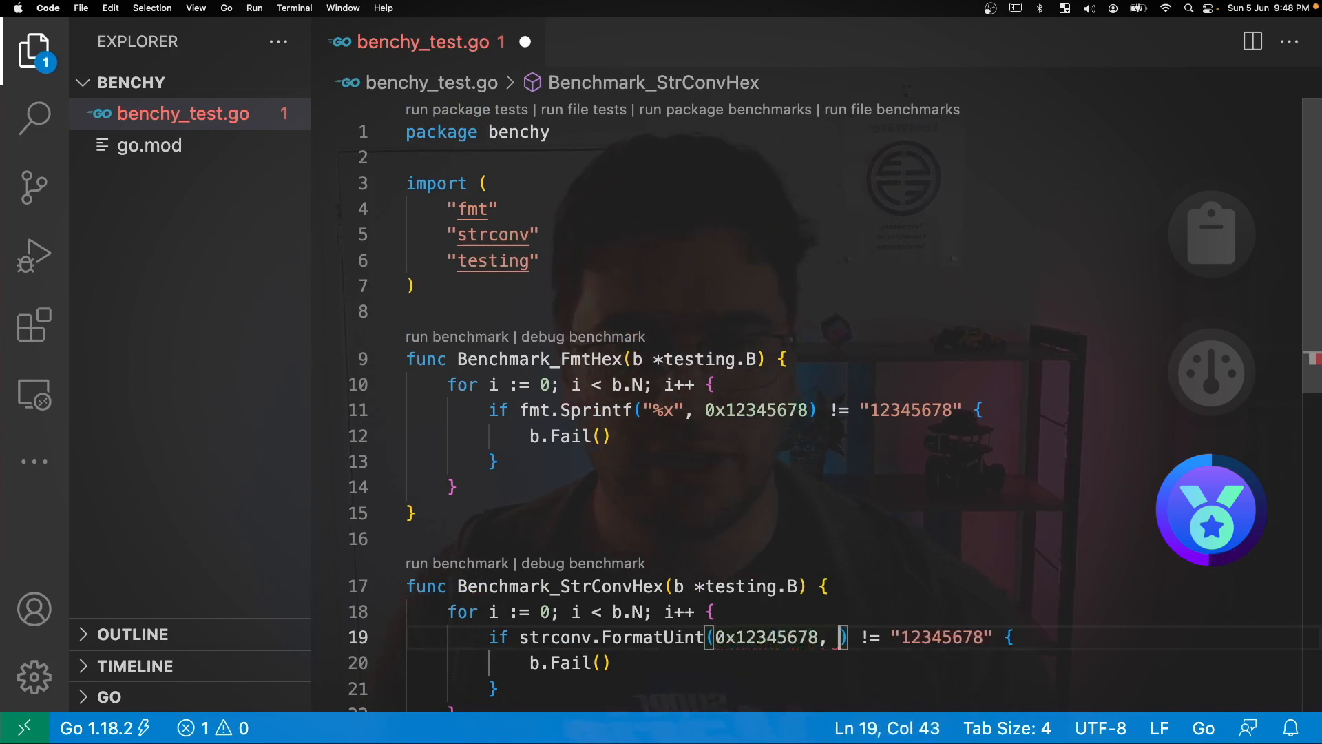
type("16")
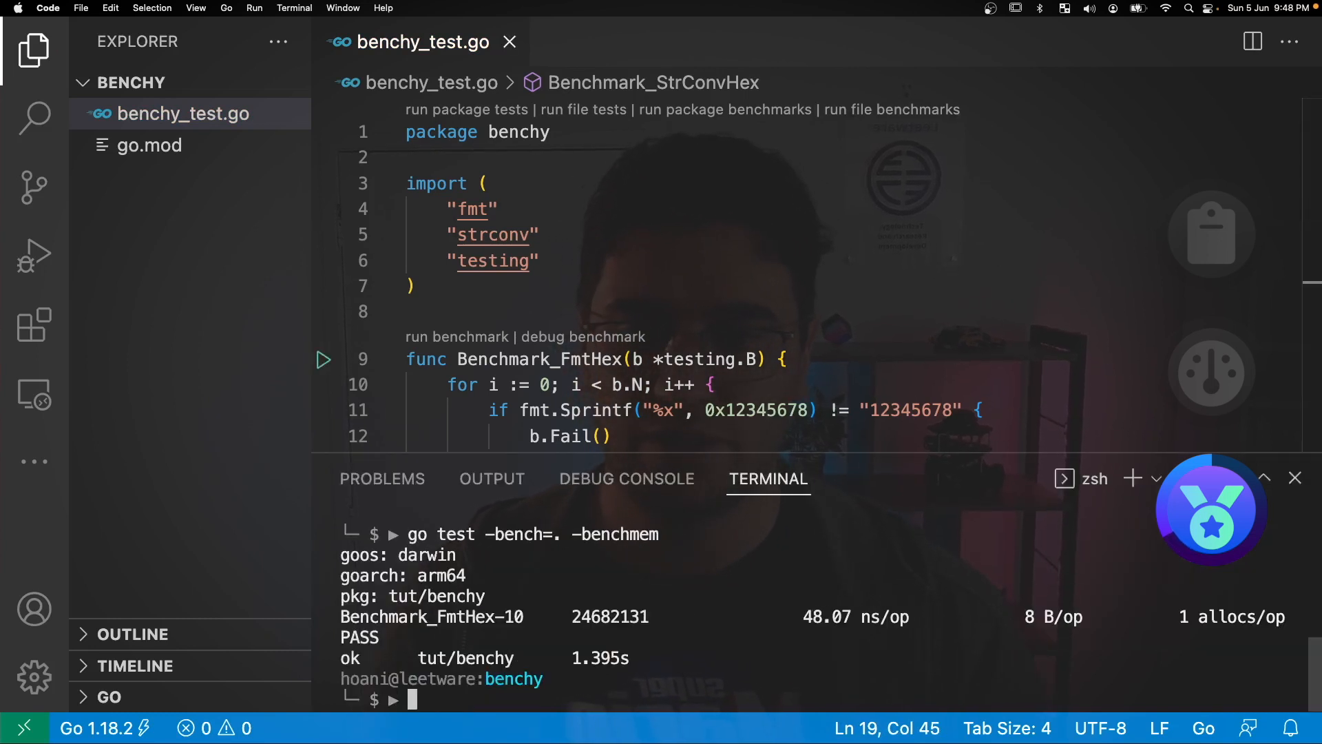
Run 'go test -bench=.' comparing FmtHex 48.28 ns/op with StrConvHex 16.55 ns/op
type("go test -bench=.")
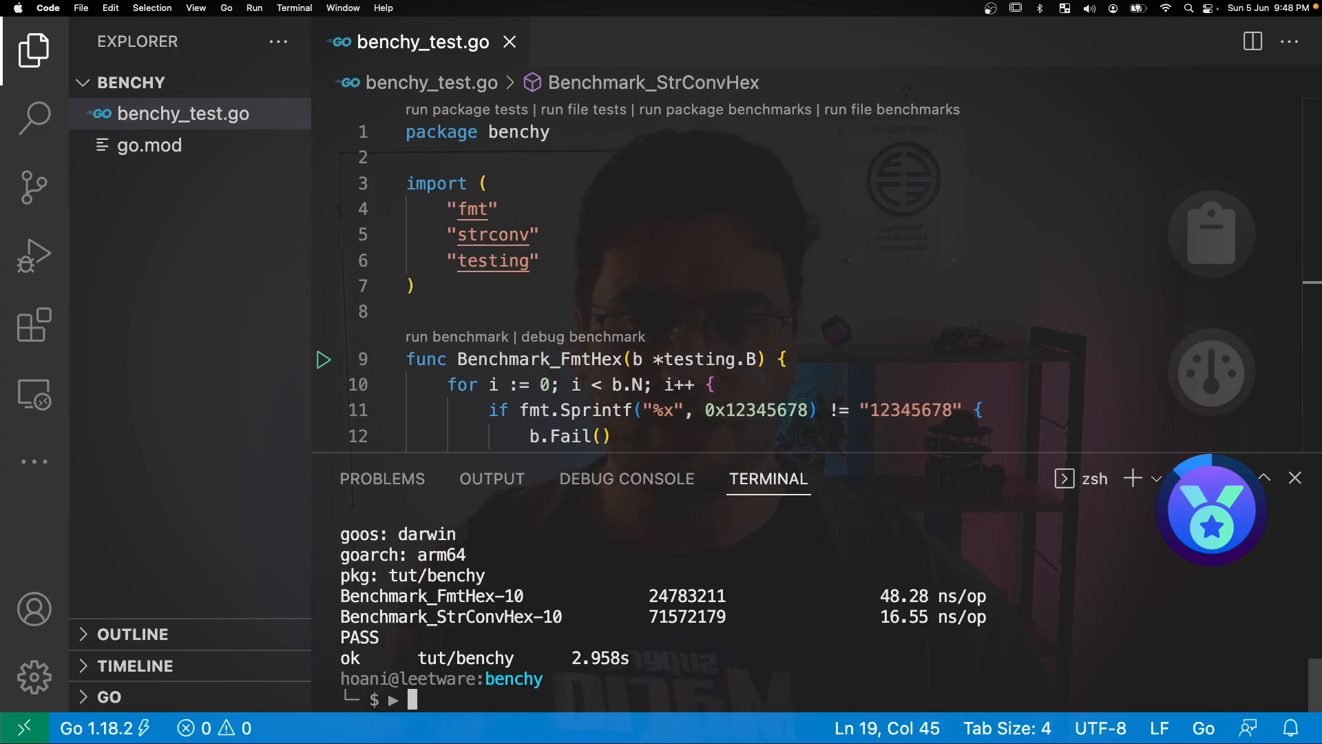
mouse_move(497, 599)
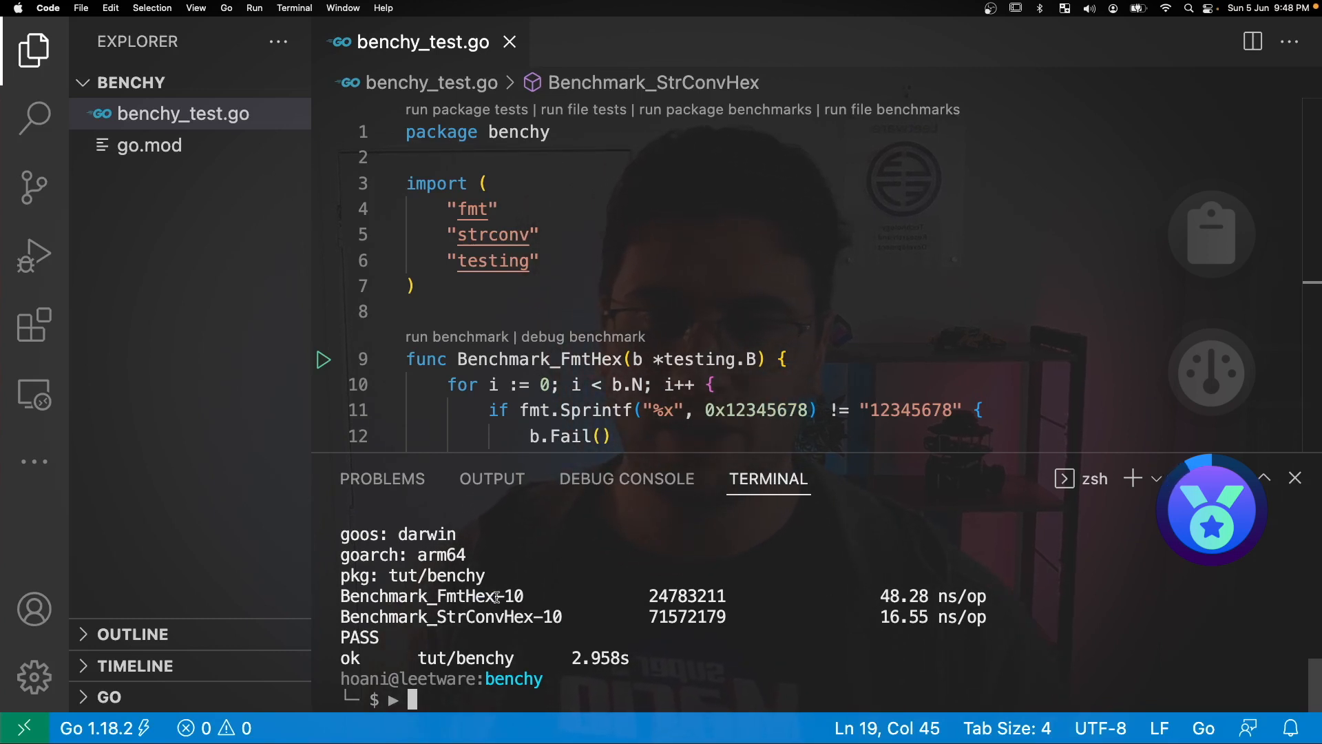